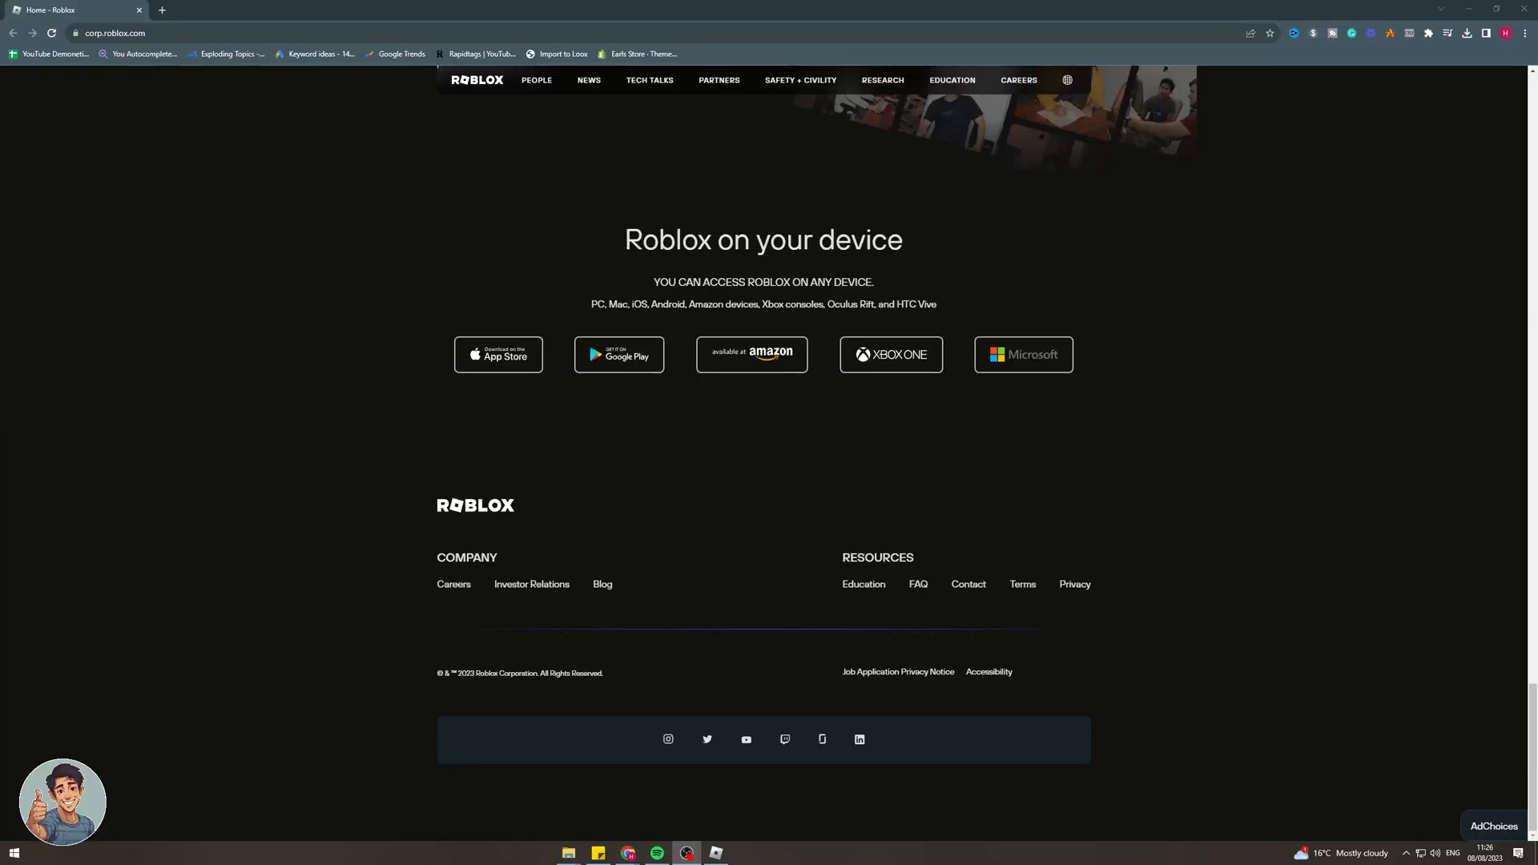
# - Scroll the Roblox corporate page before heading to roblox.com/home
pyautogui.scroll(3)
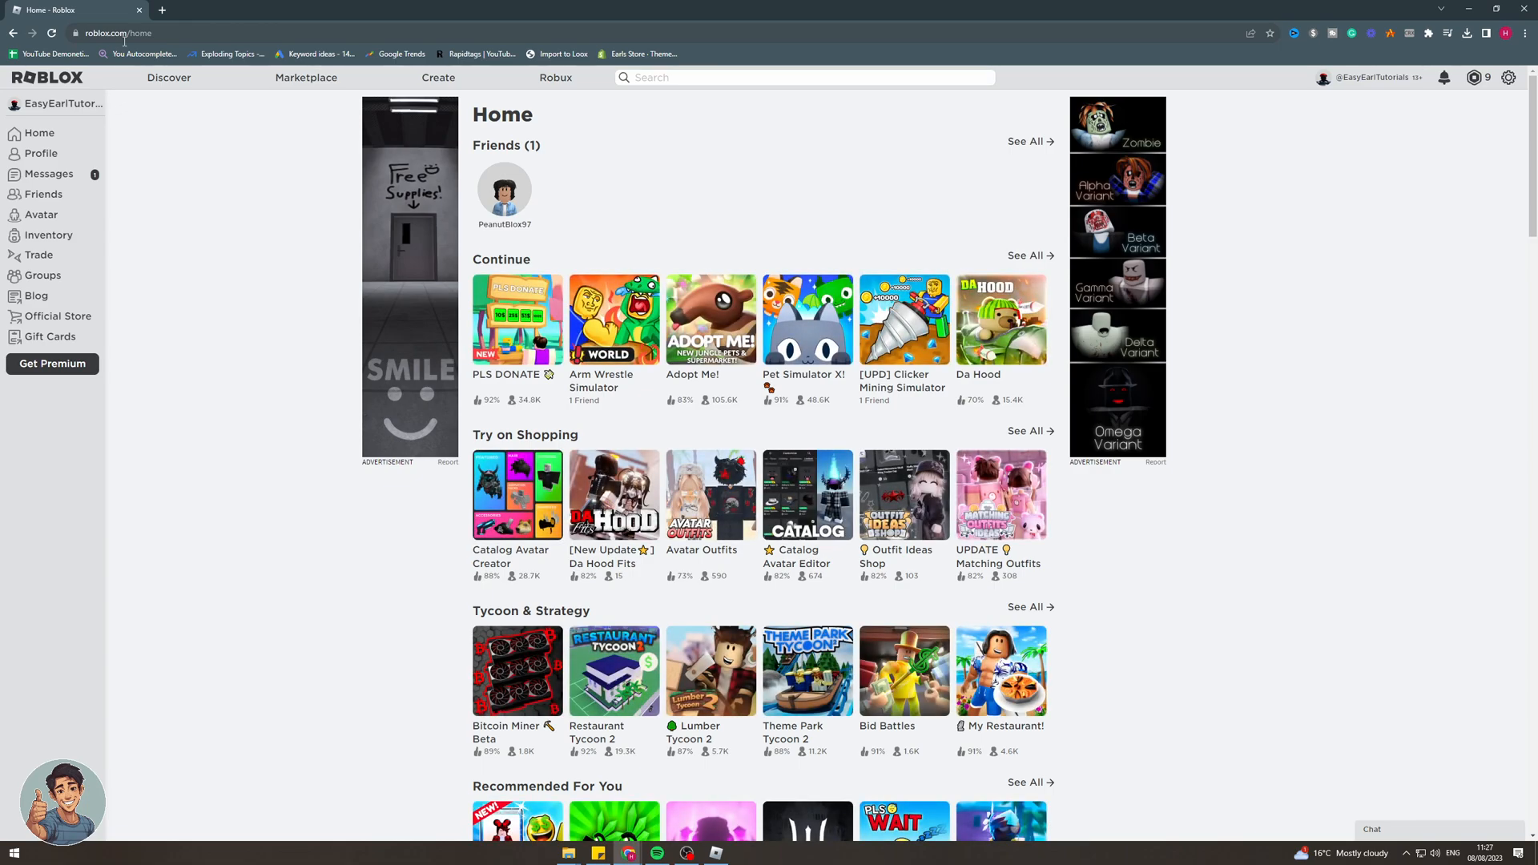
pyautogui.moveTo(400, 439)
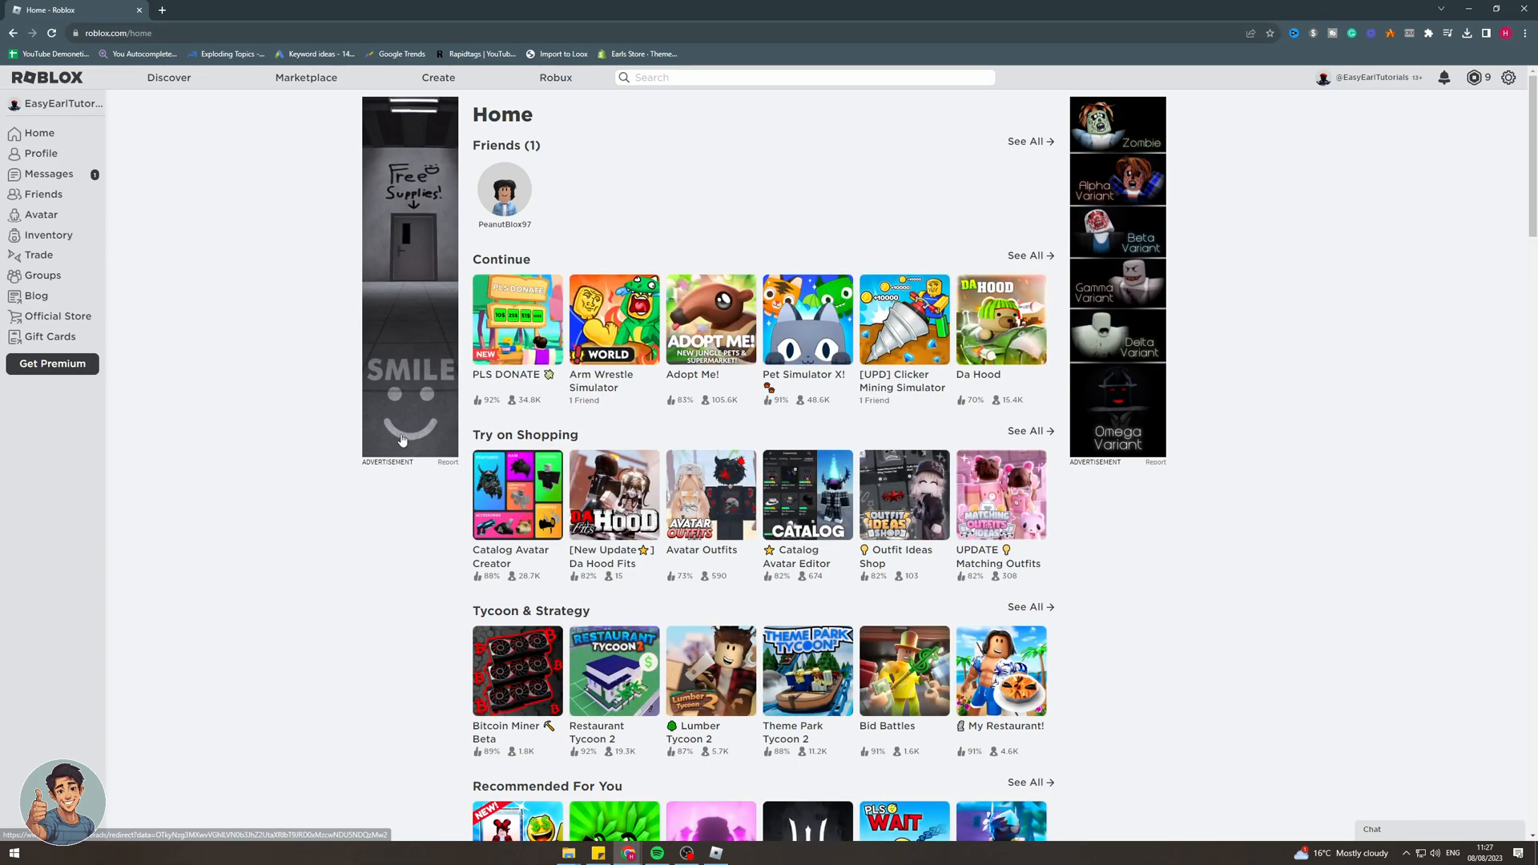
pyautogui.moveTo(387, 607)
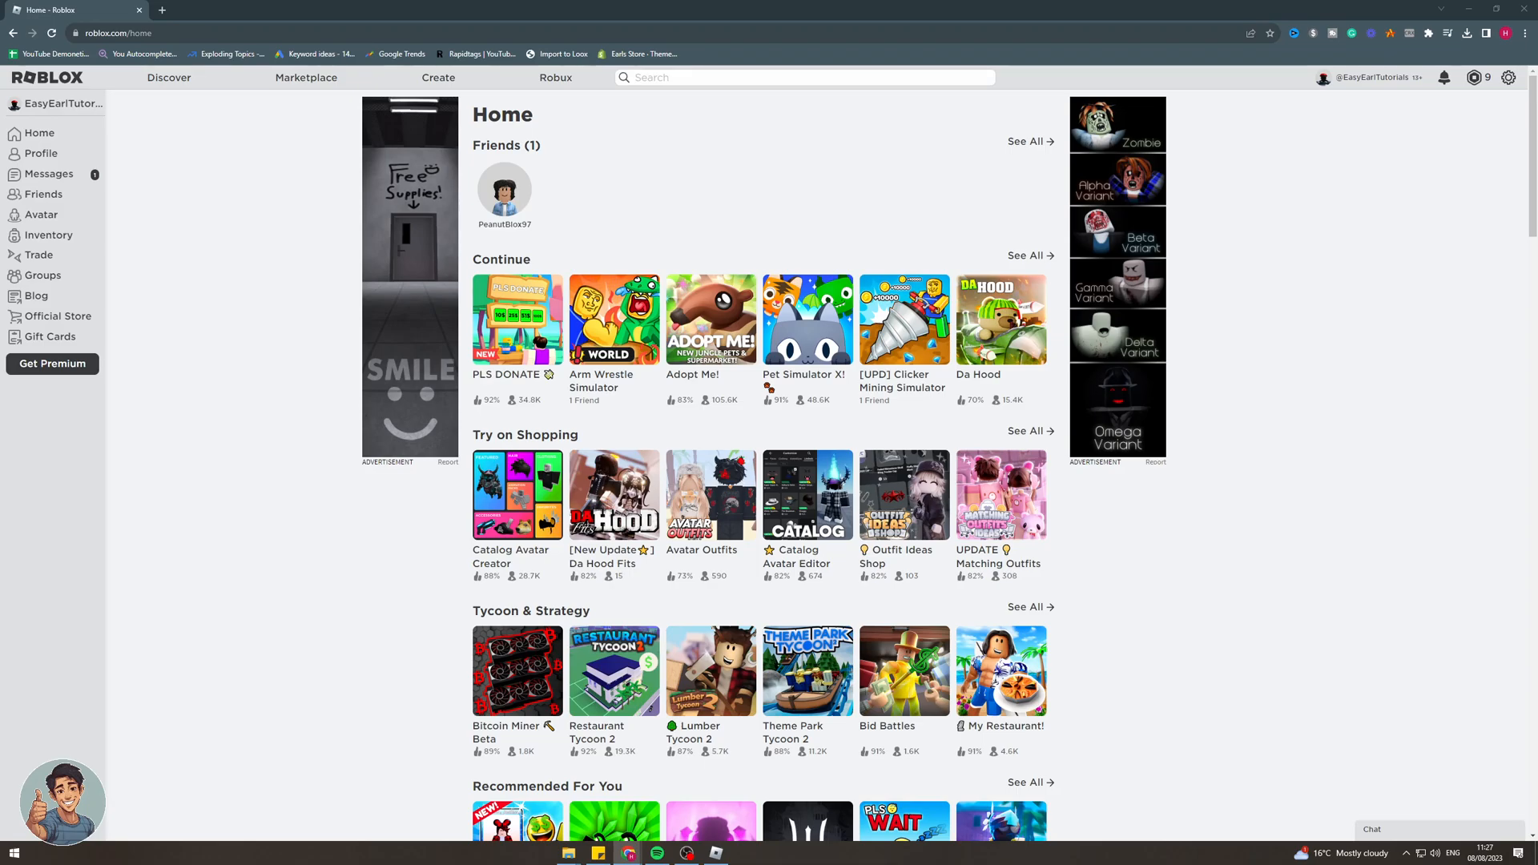
# - Search 'autohotkey' from the address bar and land on the official AutoHotkey site
pyautogui.click(112, 32)
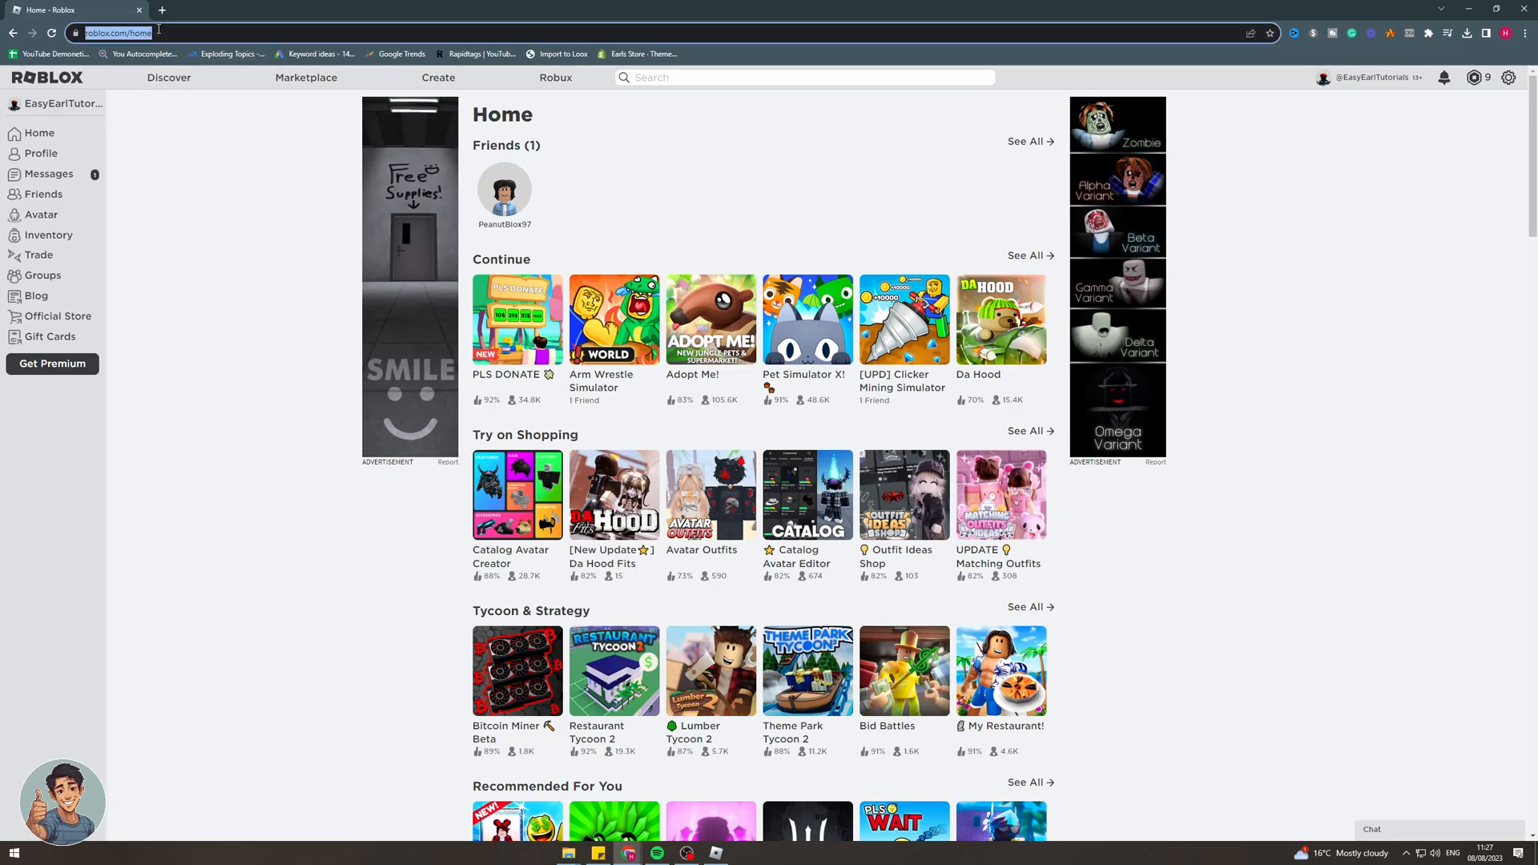
pyautogui.write('autohotkey&oq=autohotkey&aqs=chr')
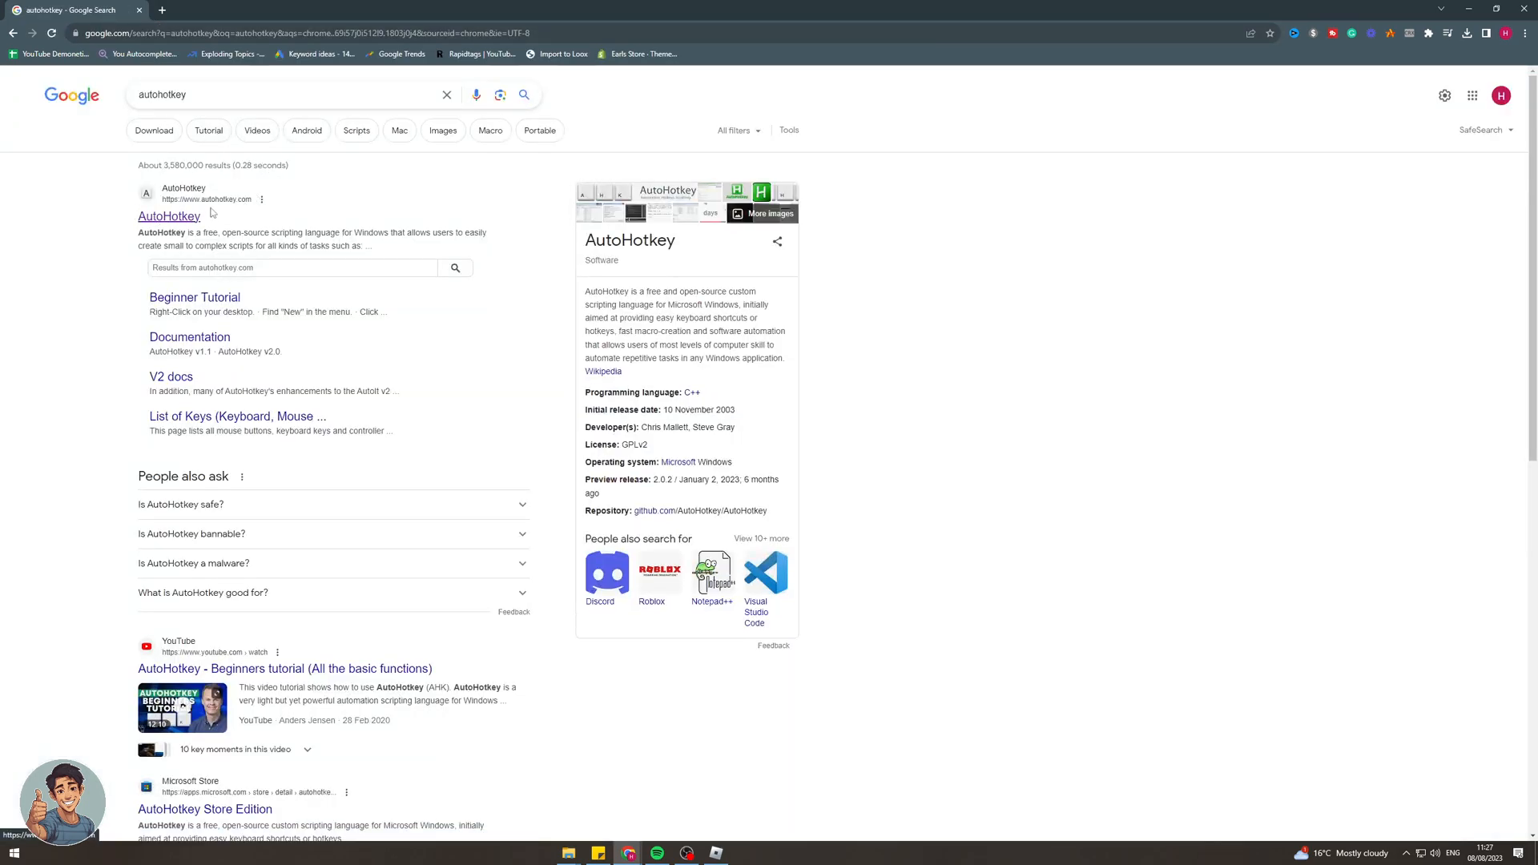
pyautogui.click(168, 216)
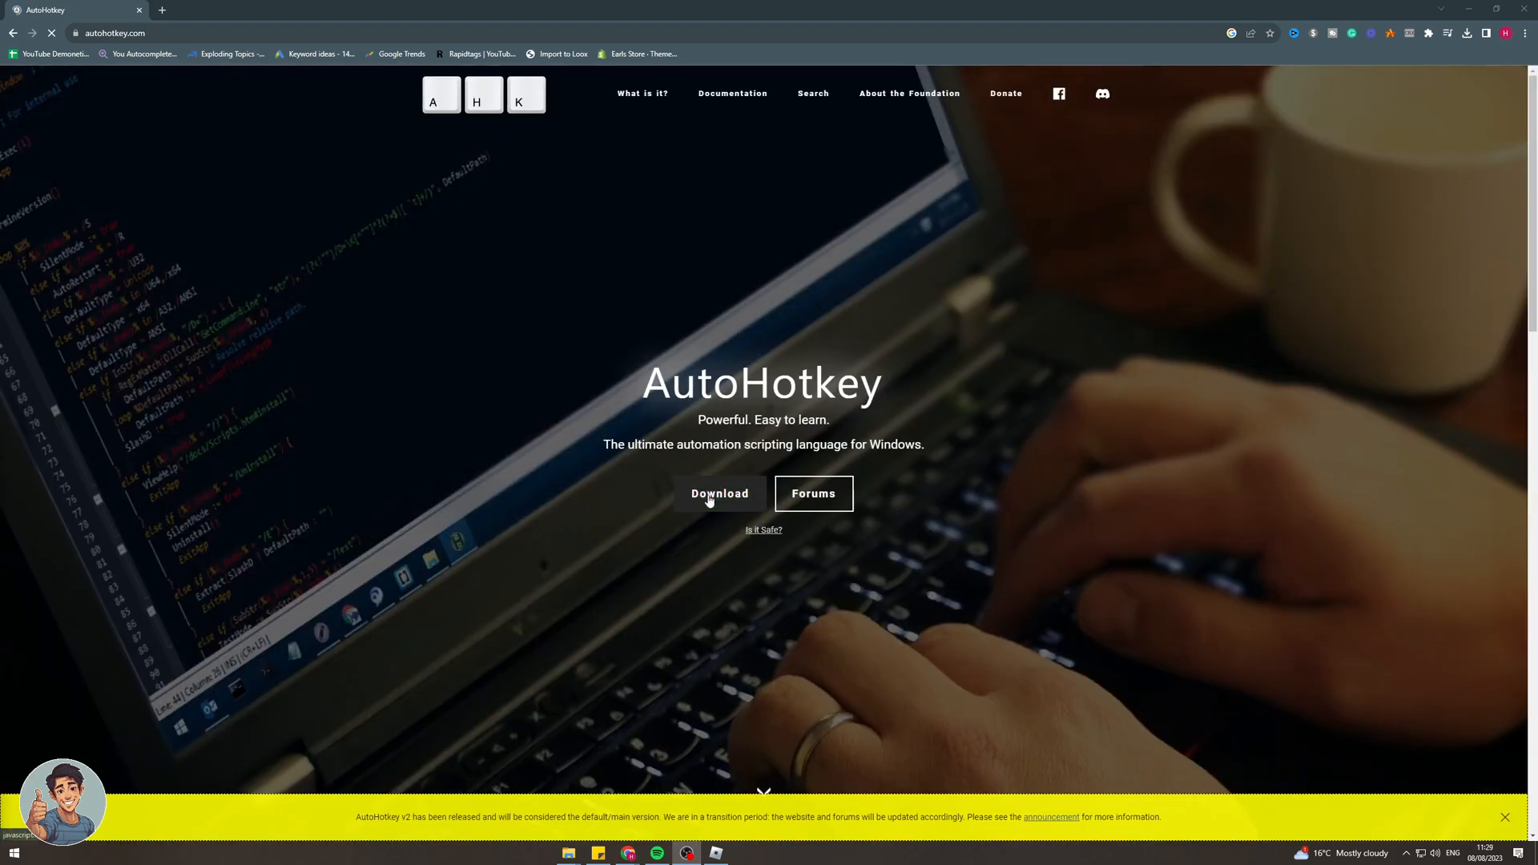
# - Download the v2.0 installer and start installing it into the Gameplay folder
pyautogui.click(719, 493)
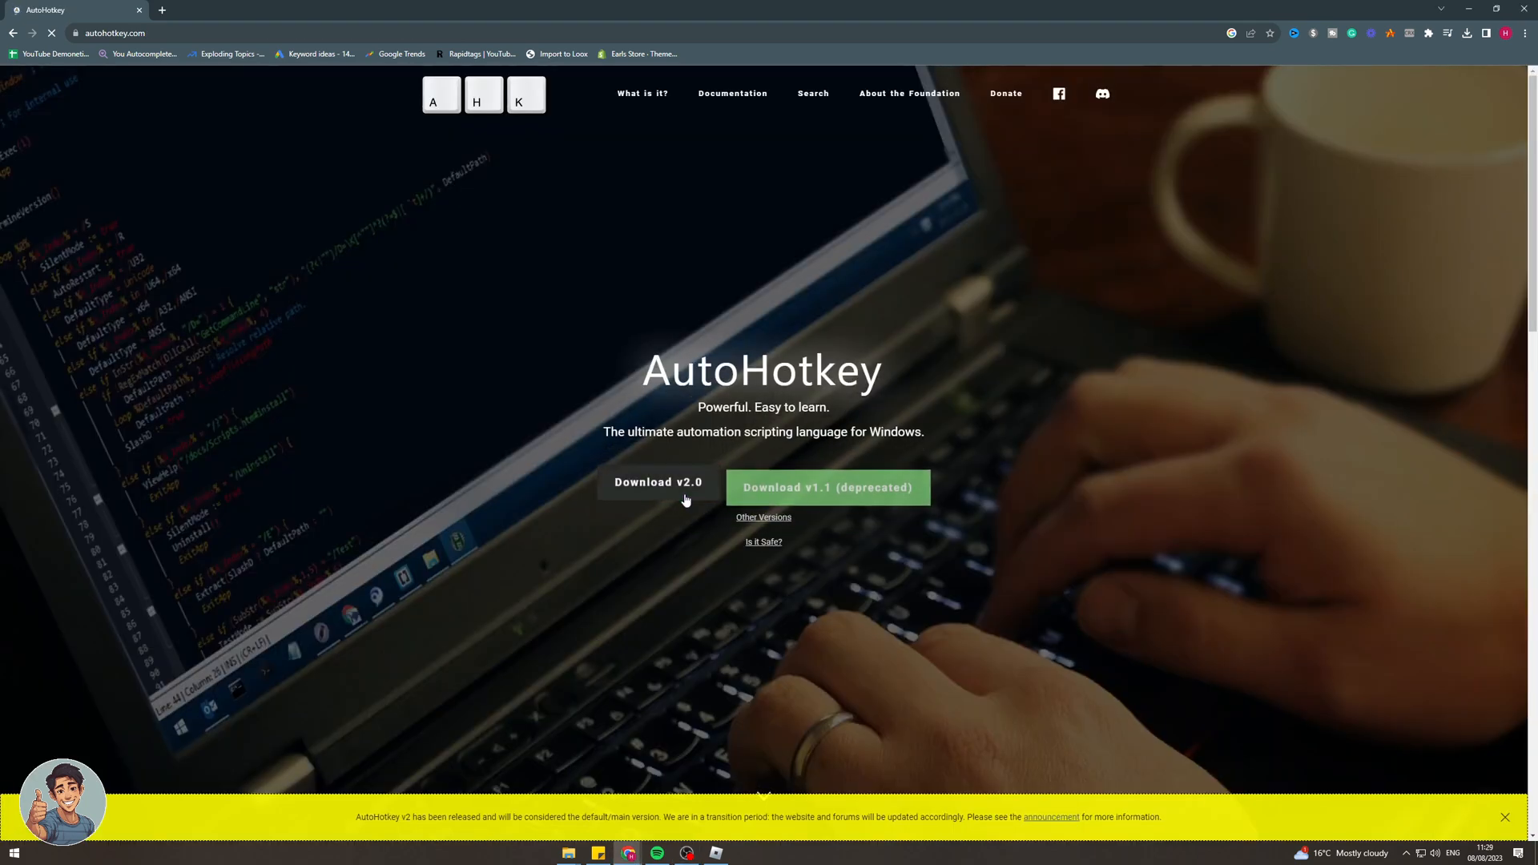
pyautogui.click(658, 480)
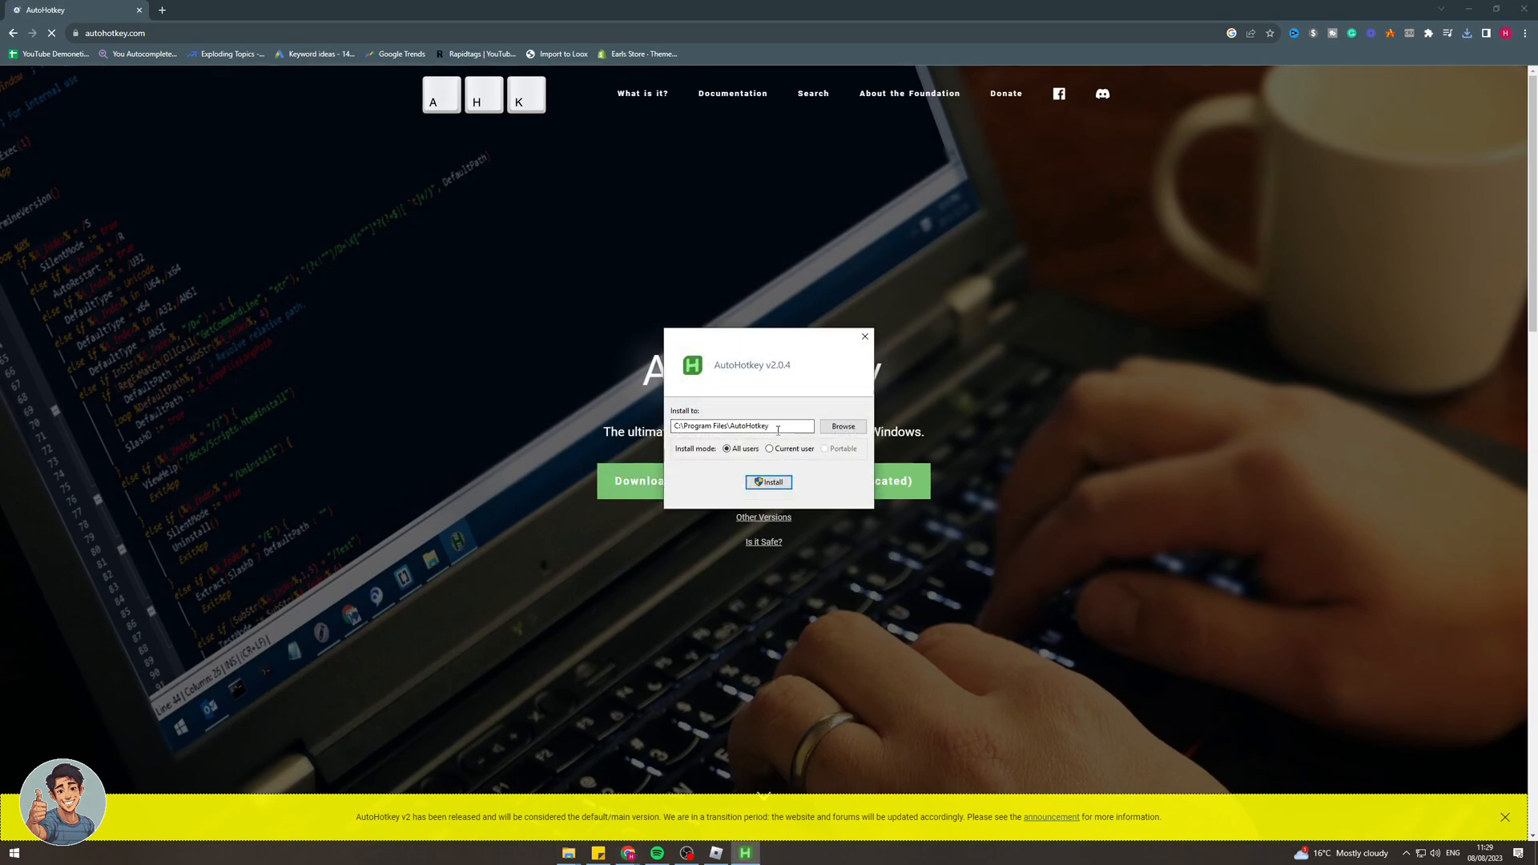
pyautogui.click(841, 426)
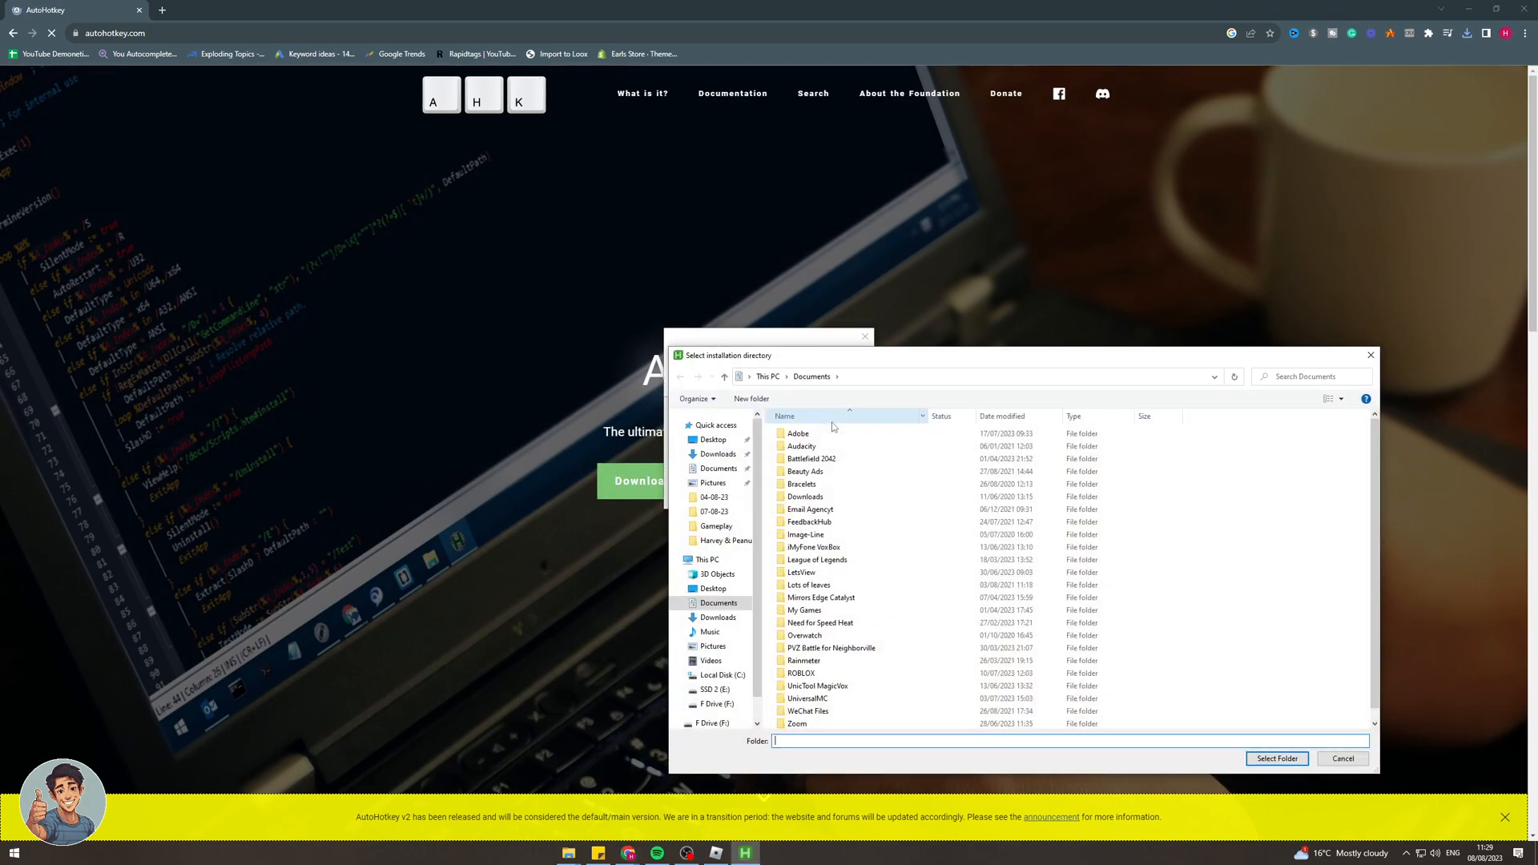
pyautogui.click(1275, 757)
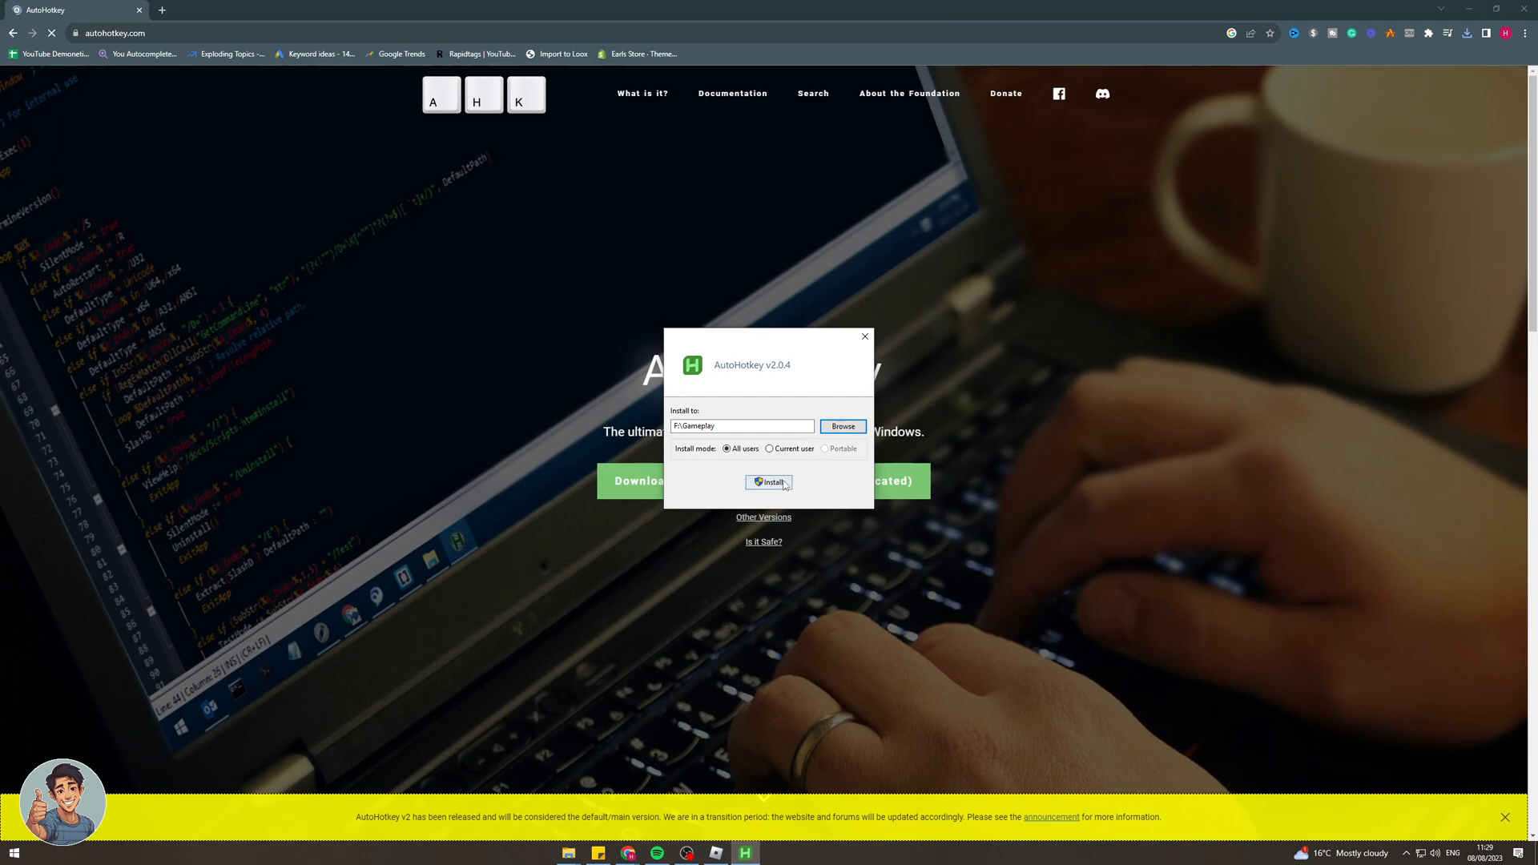
pyautogui.click(771, 482)
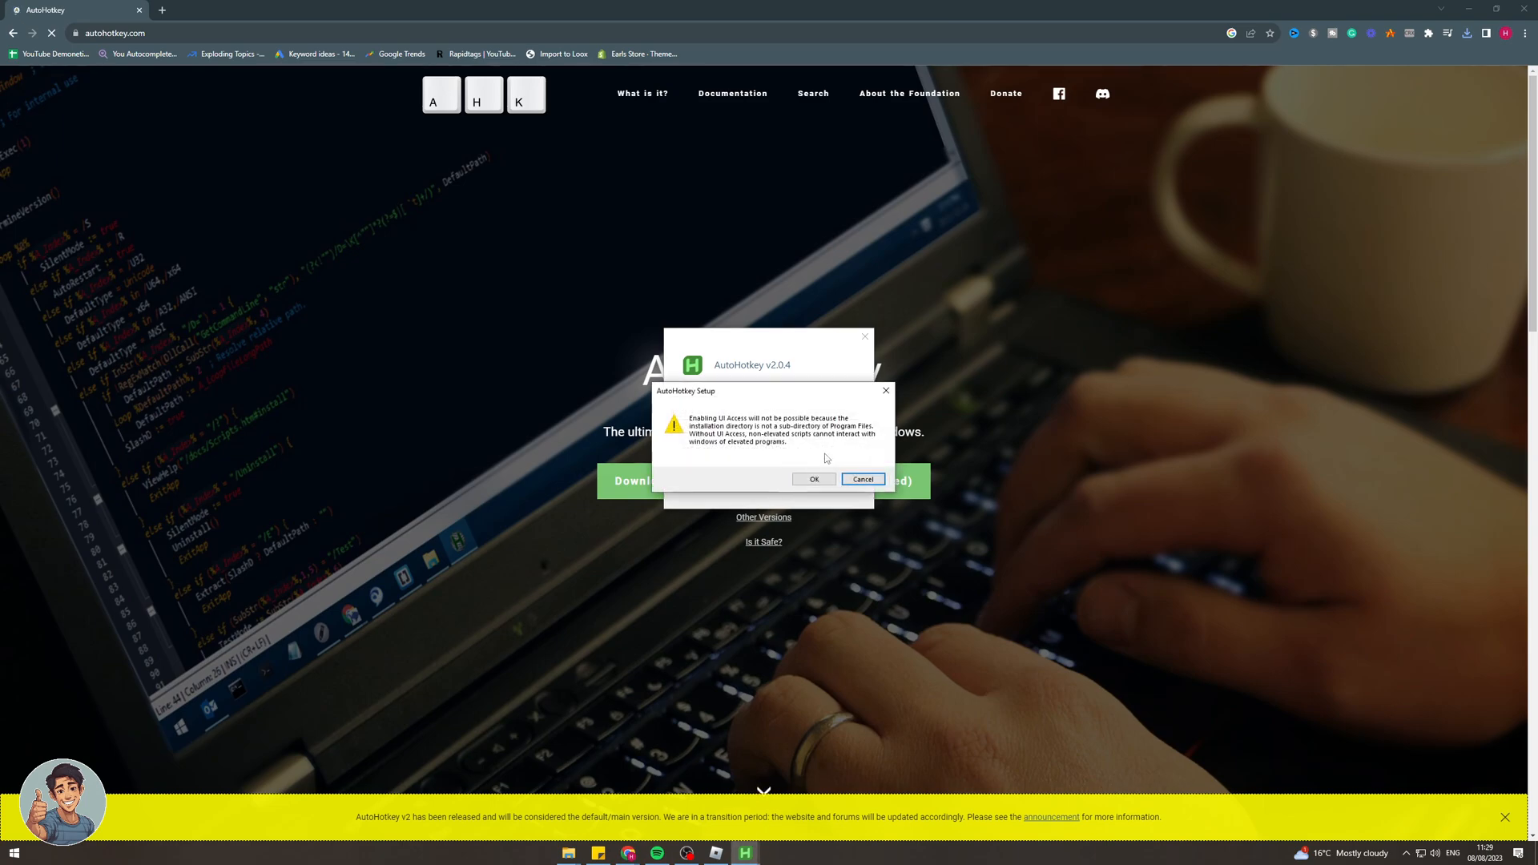
pyautogui.moveTo(884, 390)
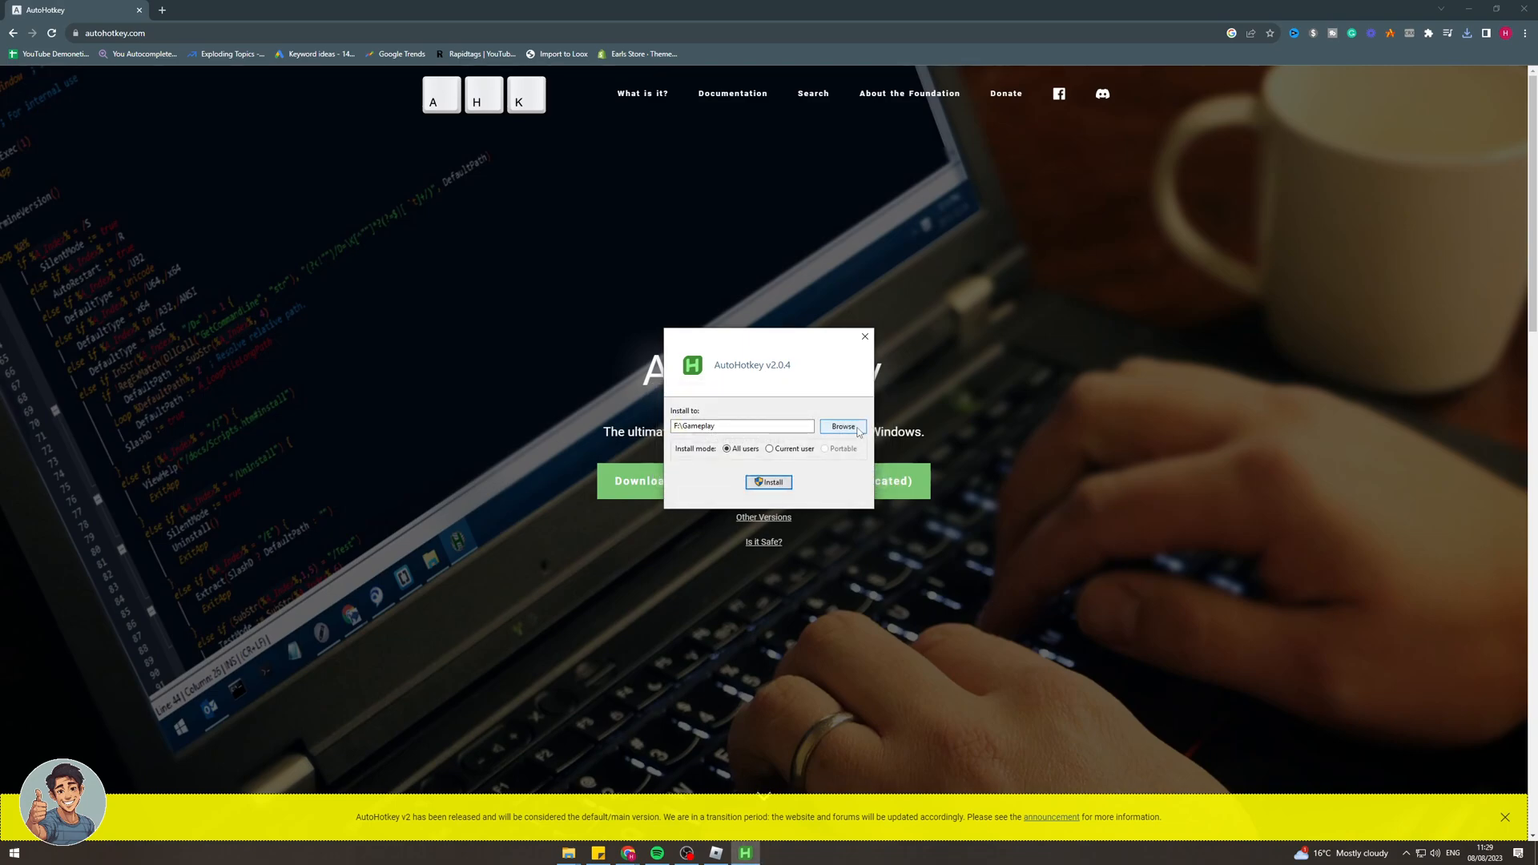
# - Retry the install, accept the UI Access warning, dismiss the error and relaunch setup
pyautogui.click(767, 482)
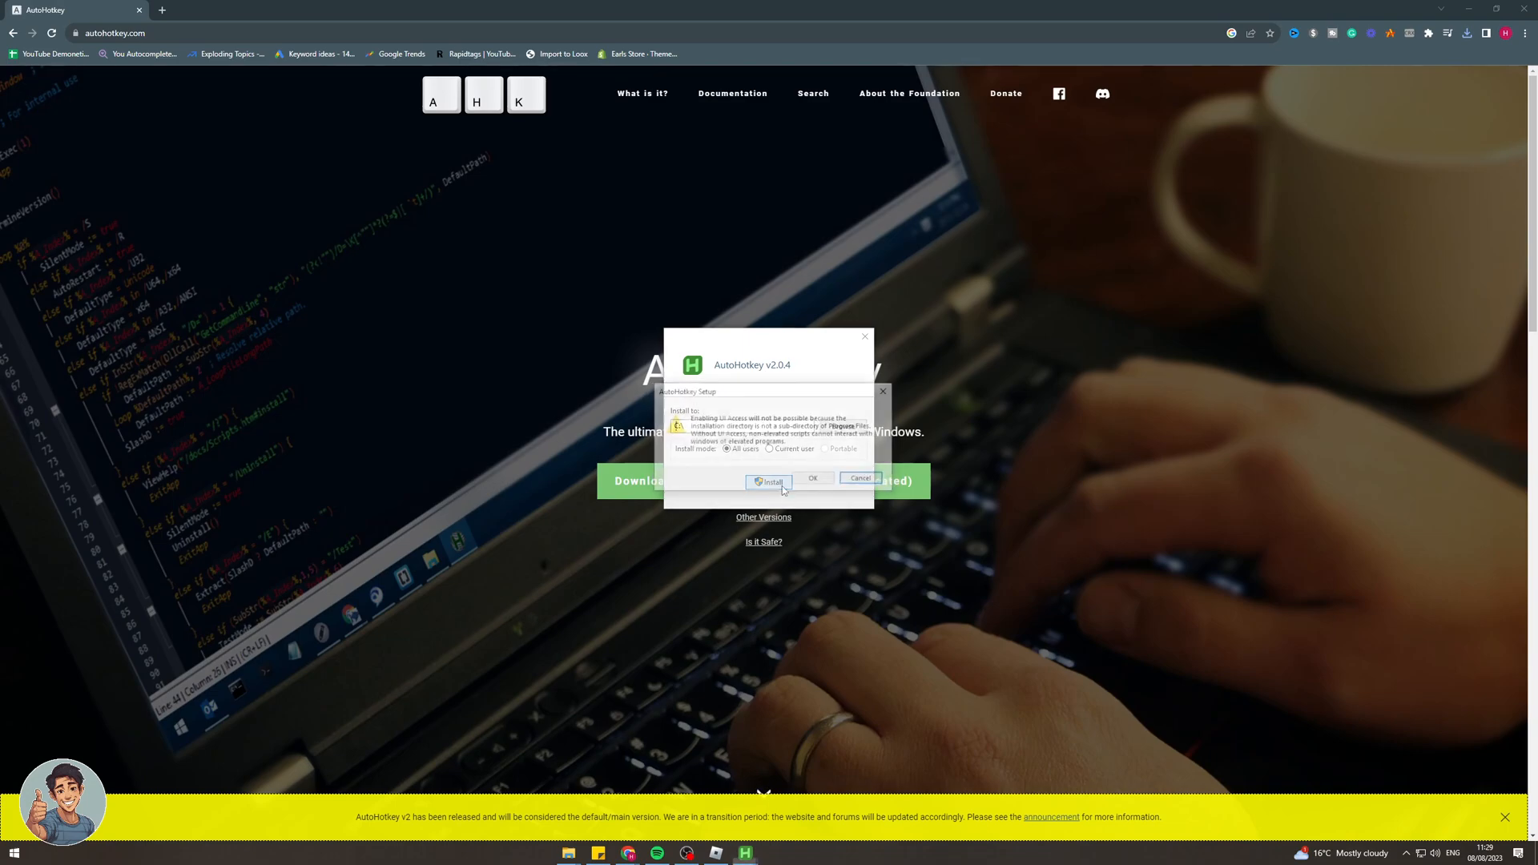
pyautogui.click(771, 482)
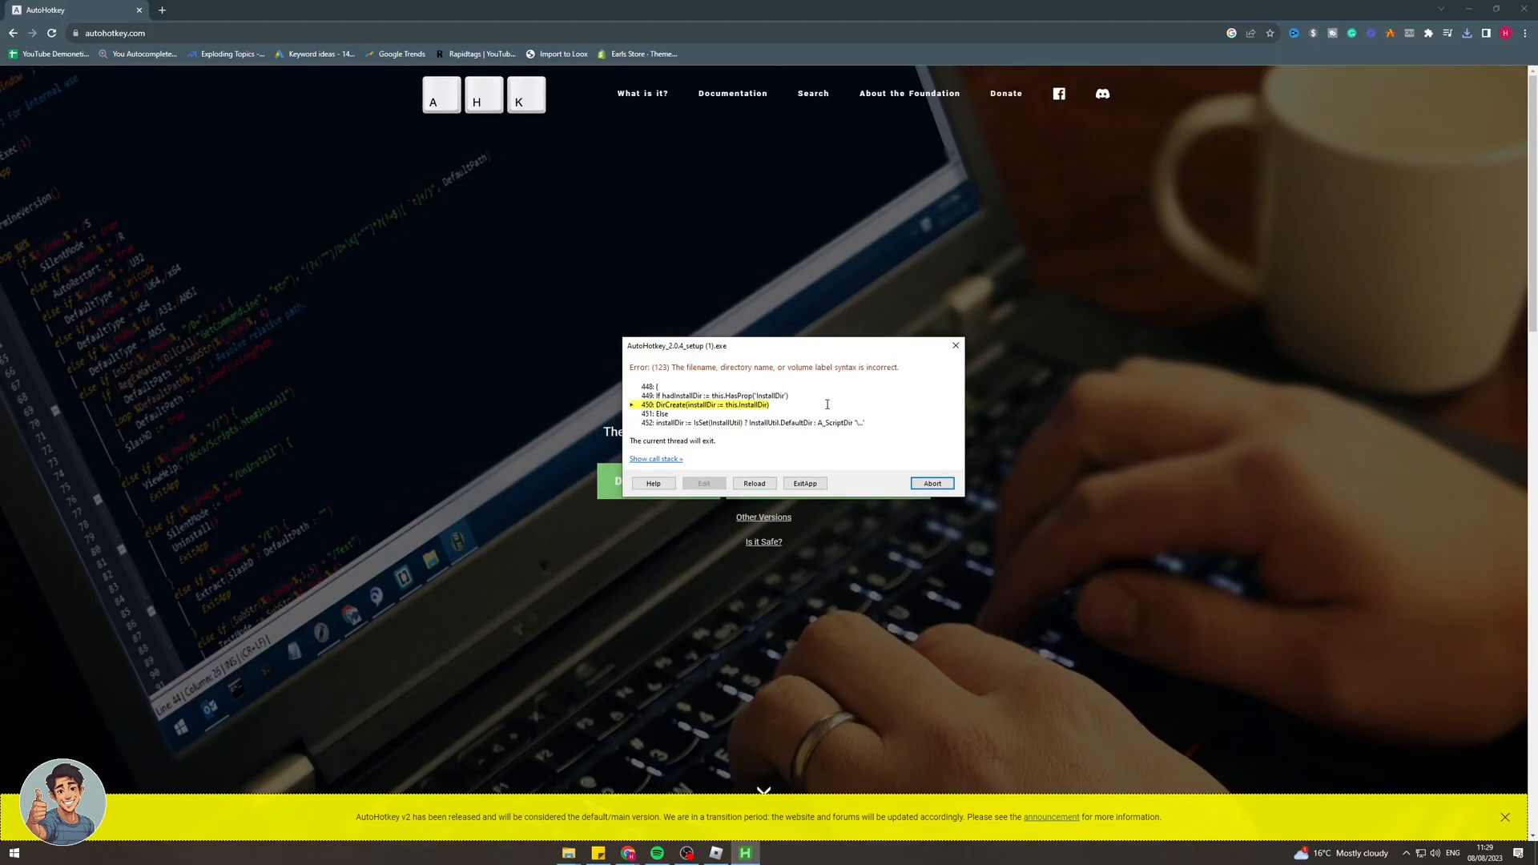
pyautogui.click(931, 482)
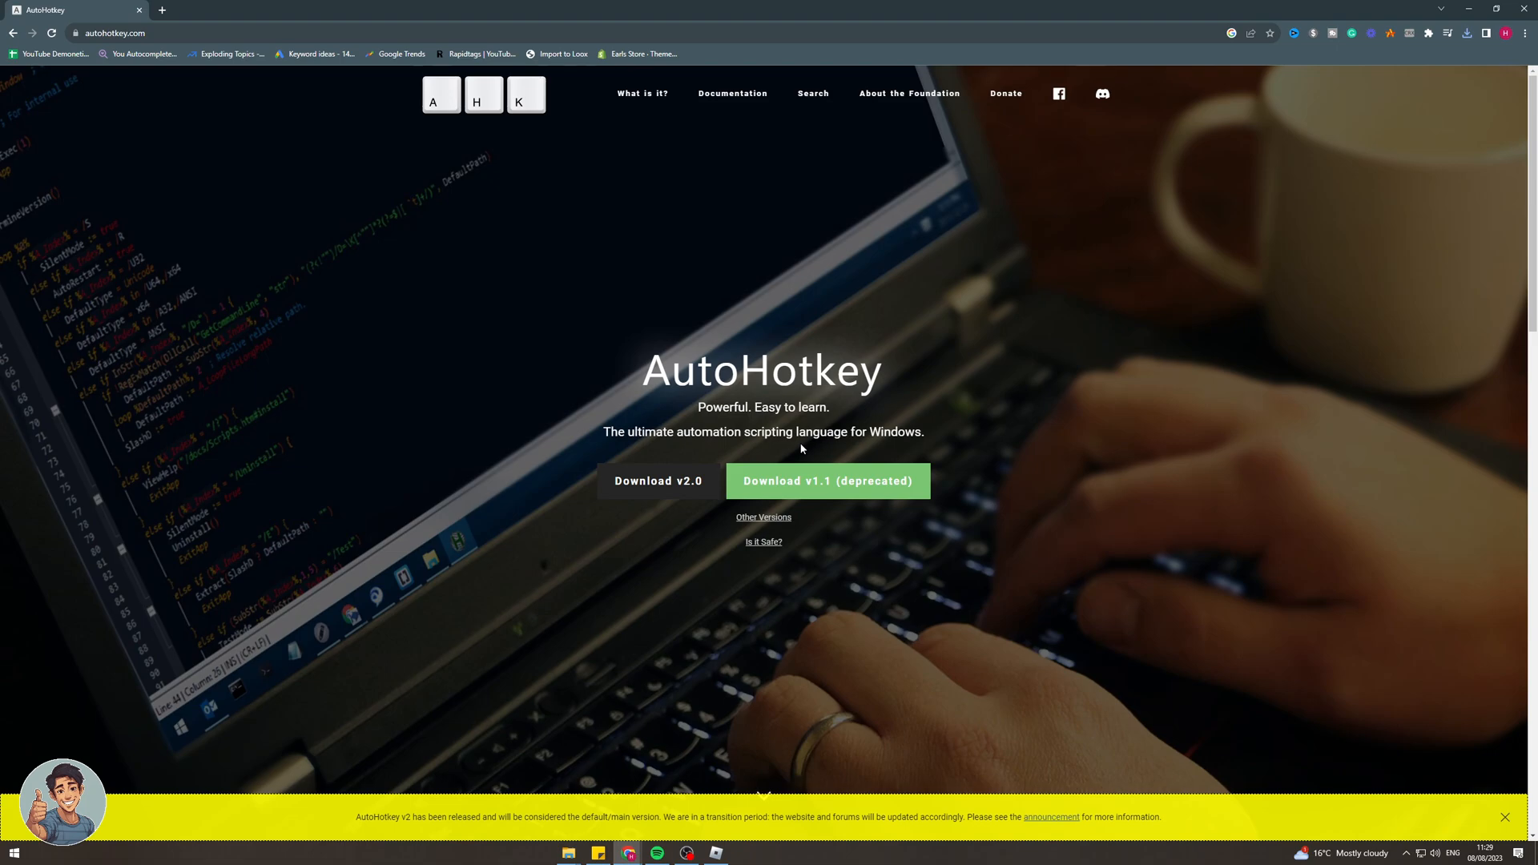
pyautogui.click(744, 850)
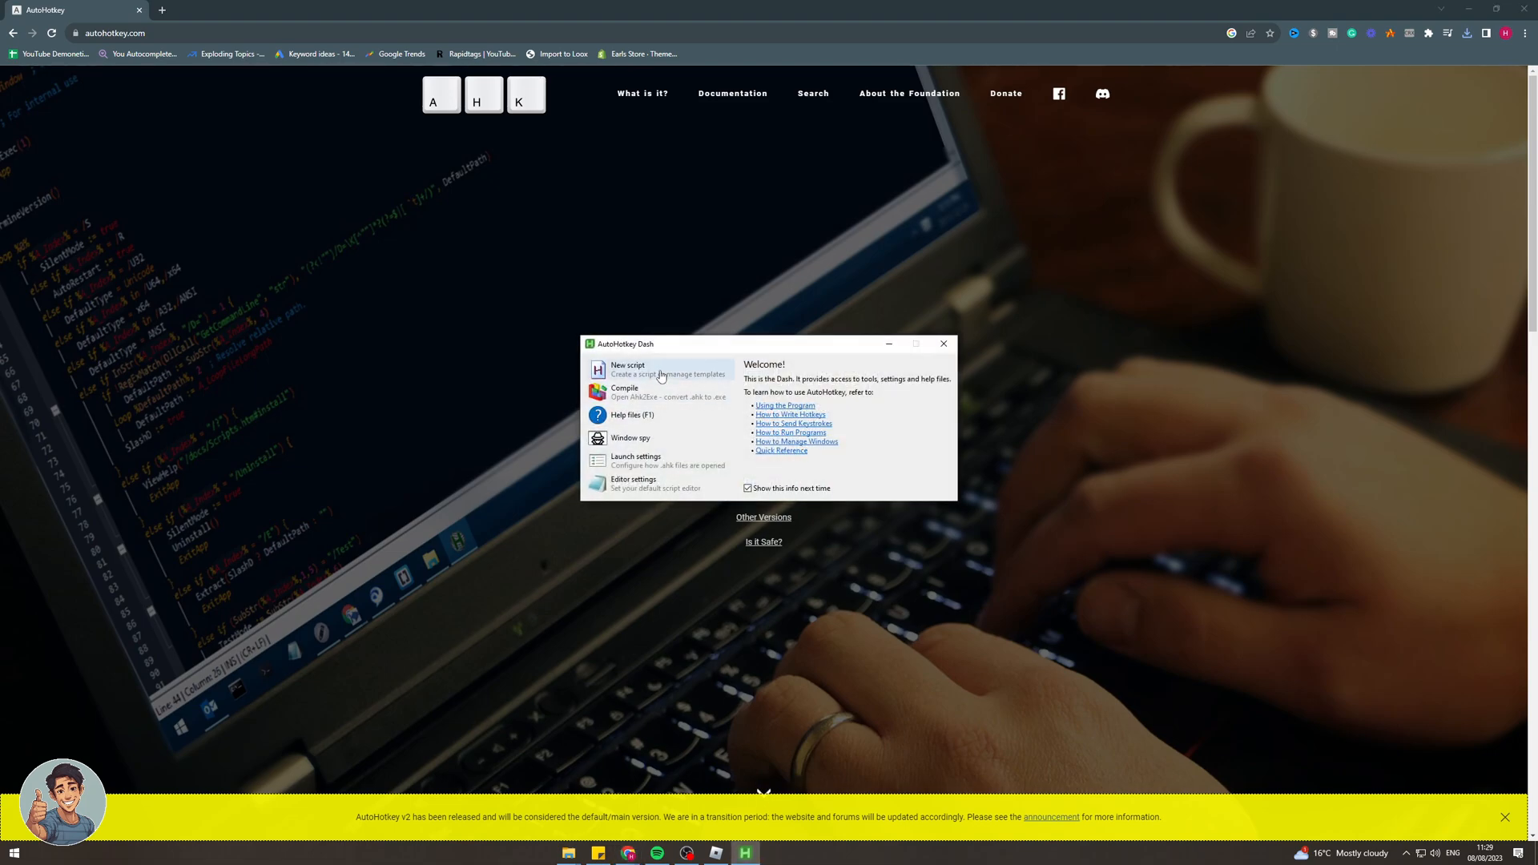
# - Create a new empty script named RobloxKeys and show it in its folder
pyautogui.click(628, 369)
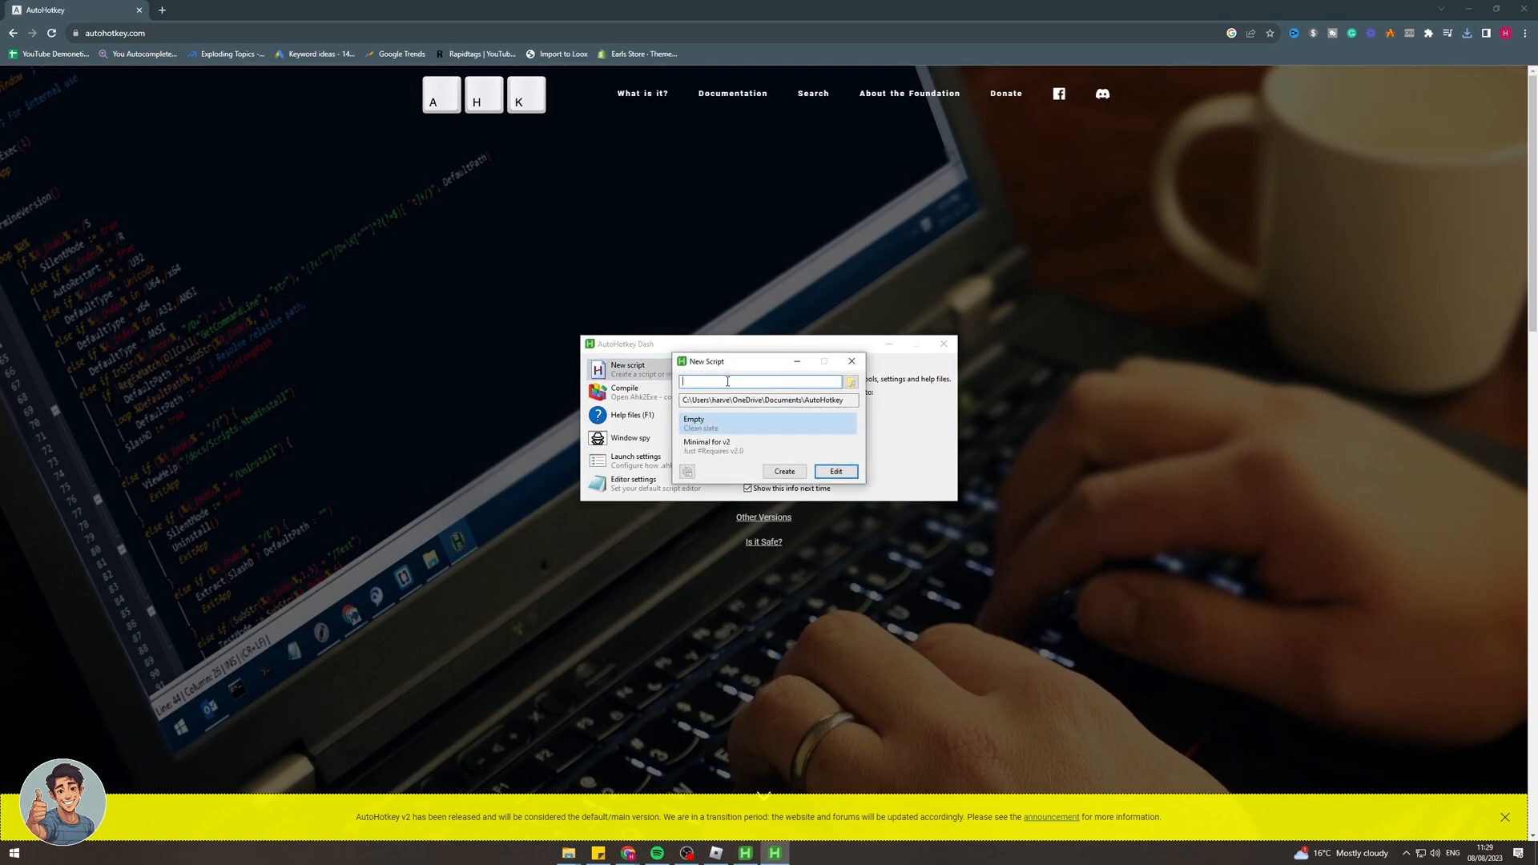
pyautogui.write('Roblox')
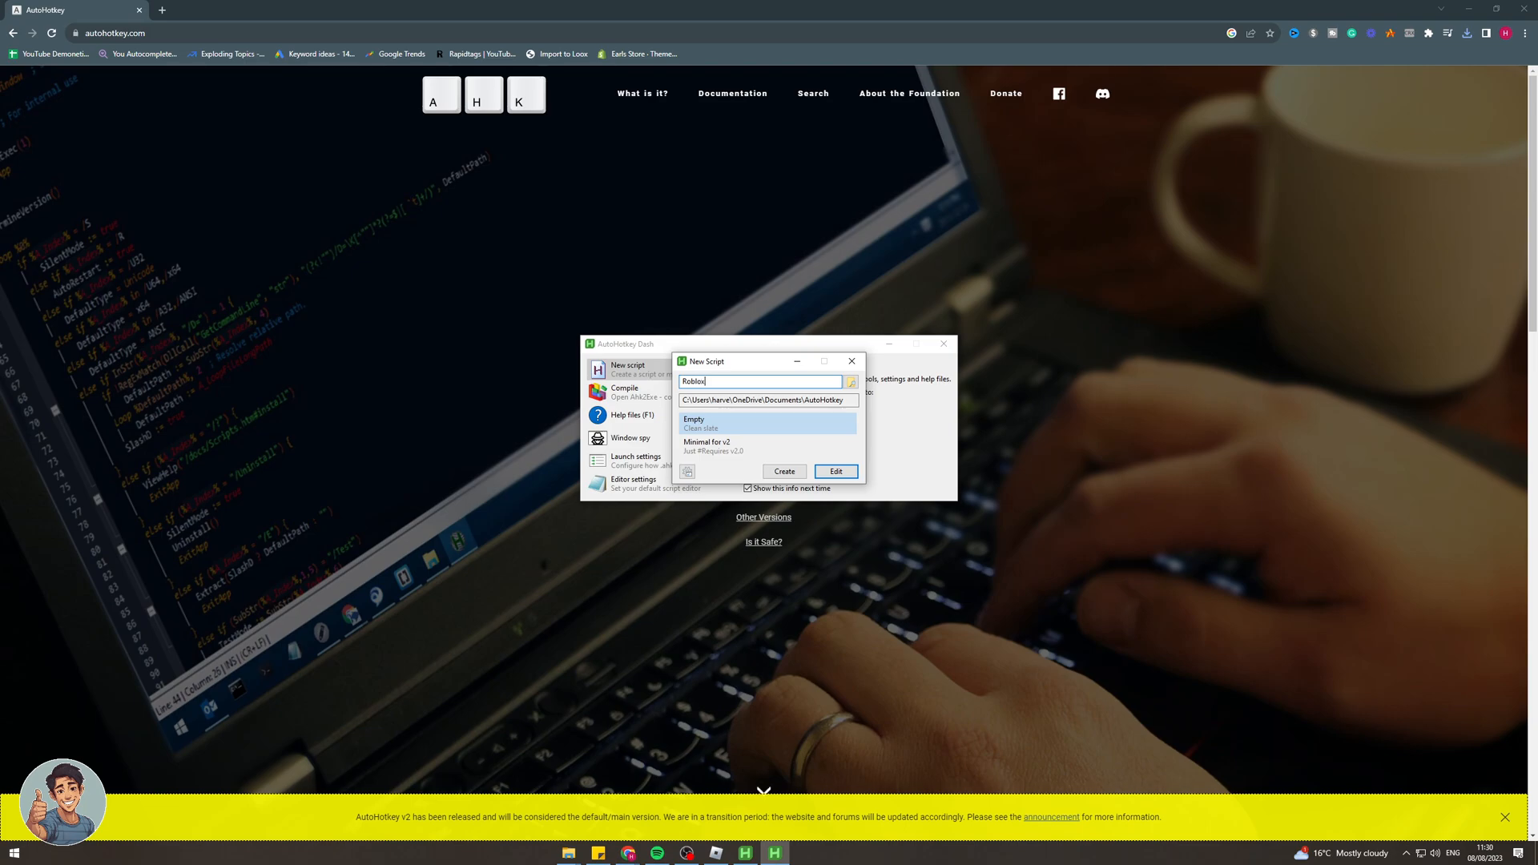
pyautogui.write('Keys')
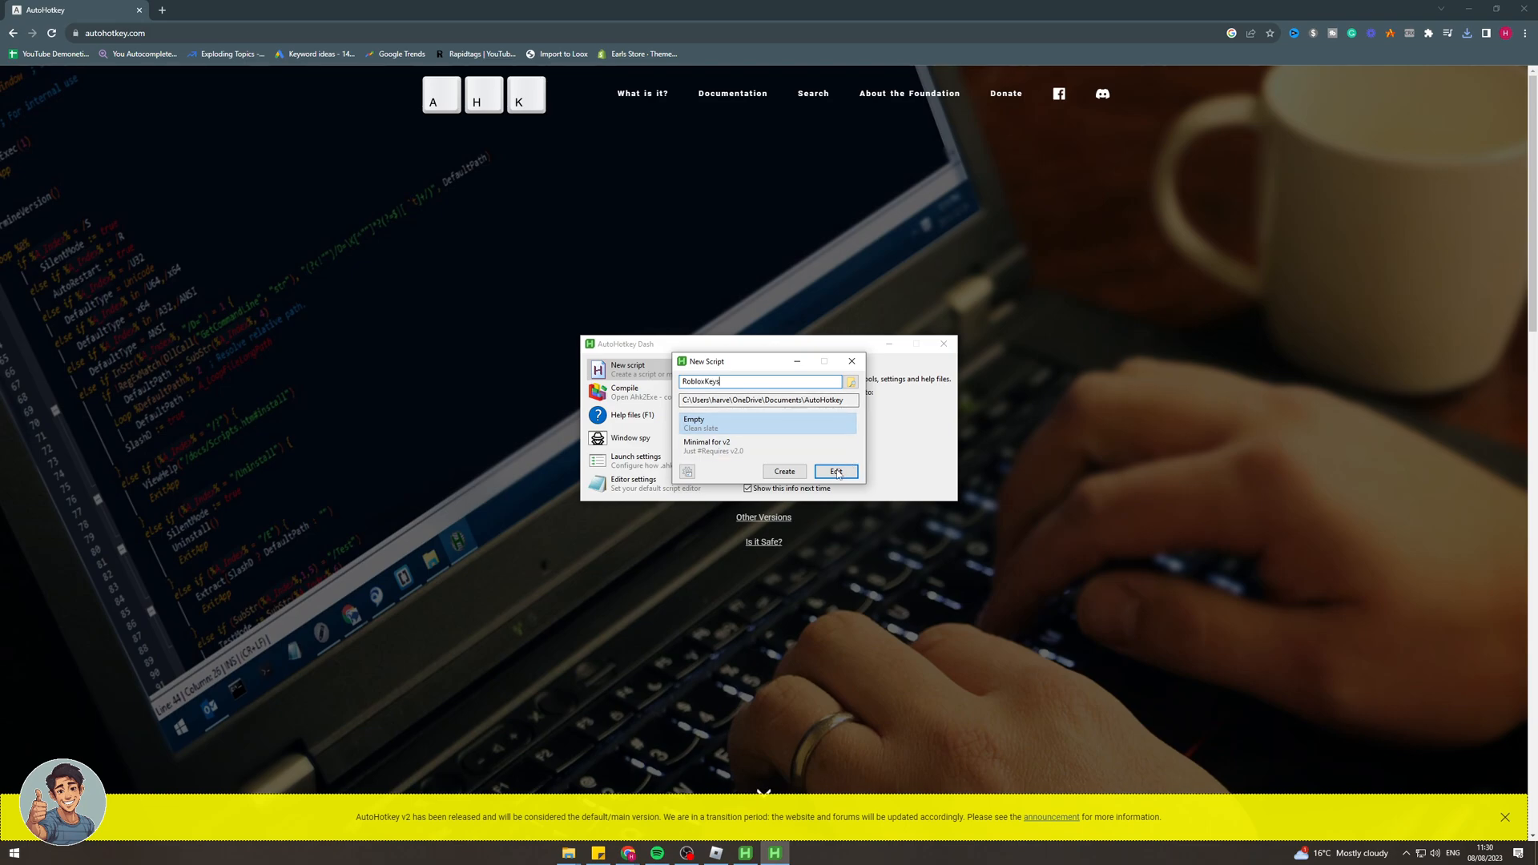
pyautogui.click(835, 471)
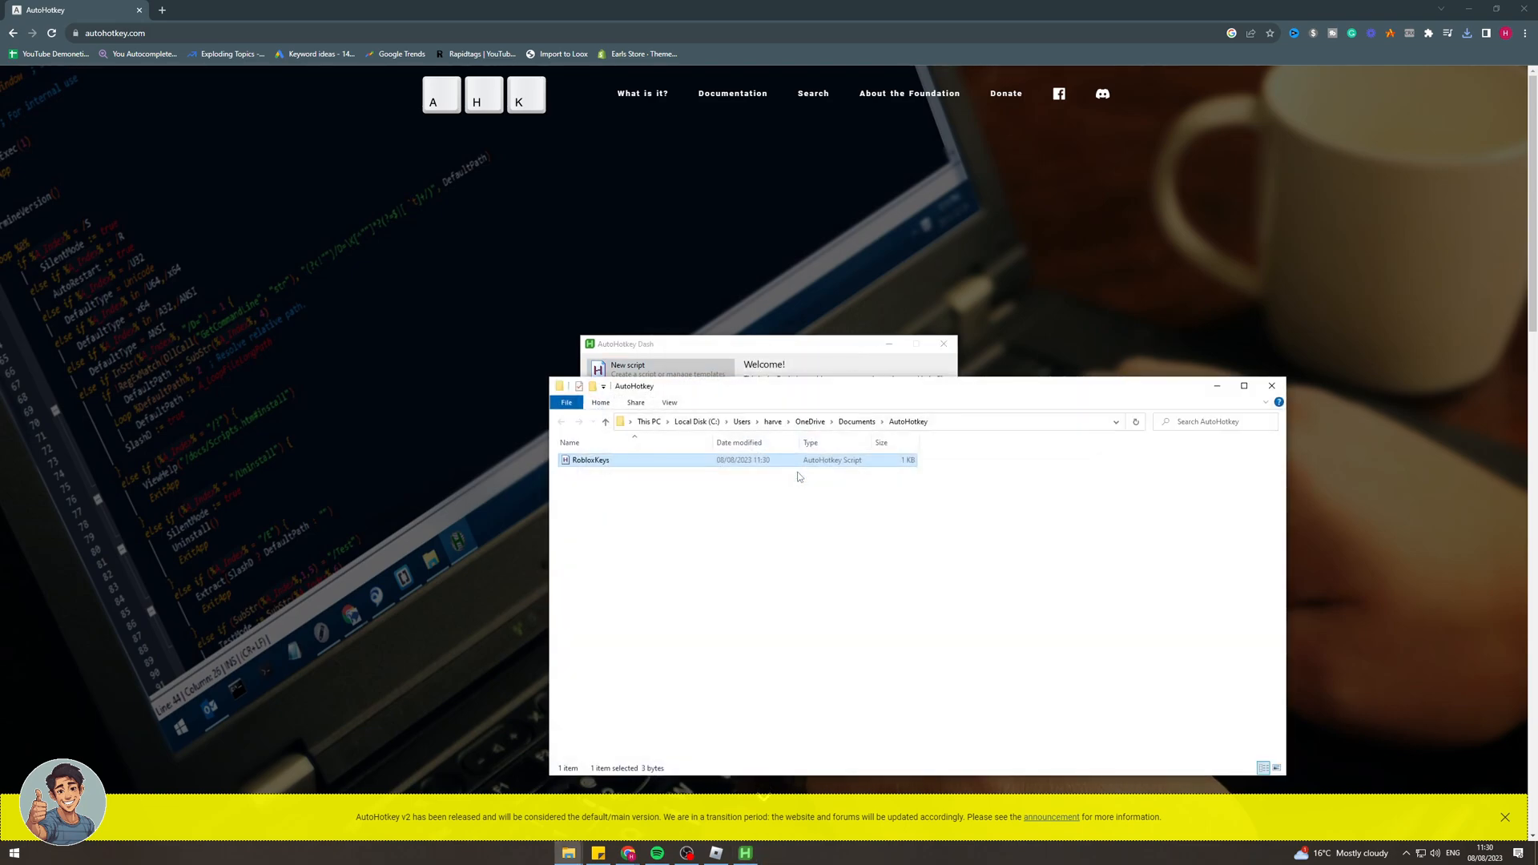
pyautogui.moveTo(714, 464)
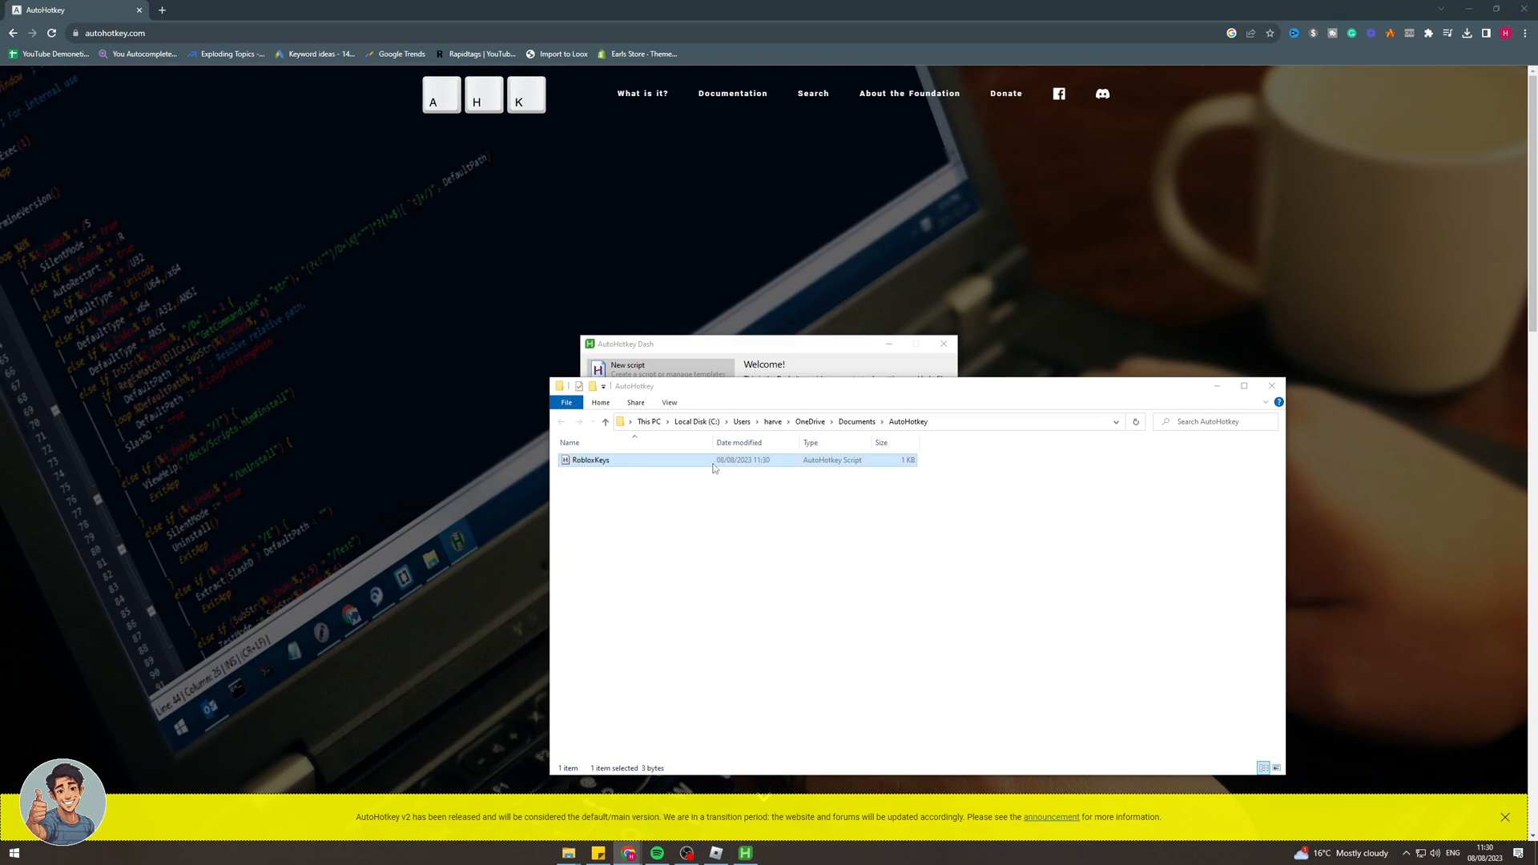
# - Open RobloxKeys.ahk with Notepad++ from its context menu
pyautogui.rightClick(591, 459)
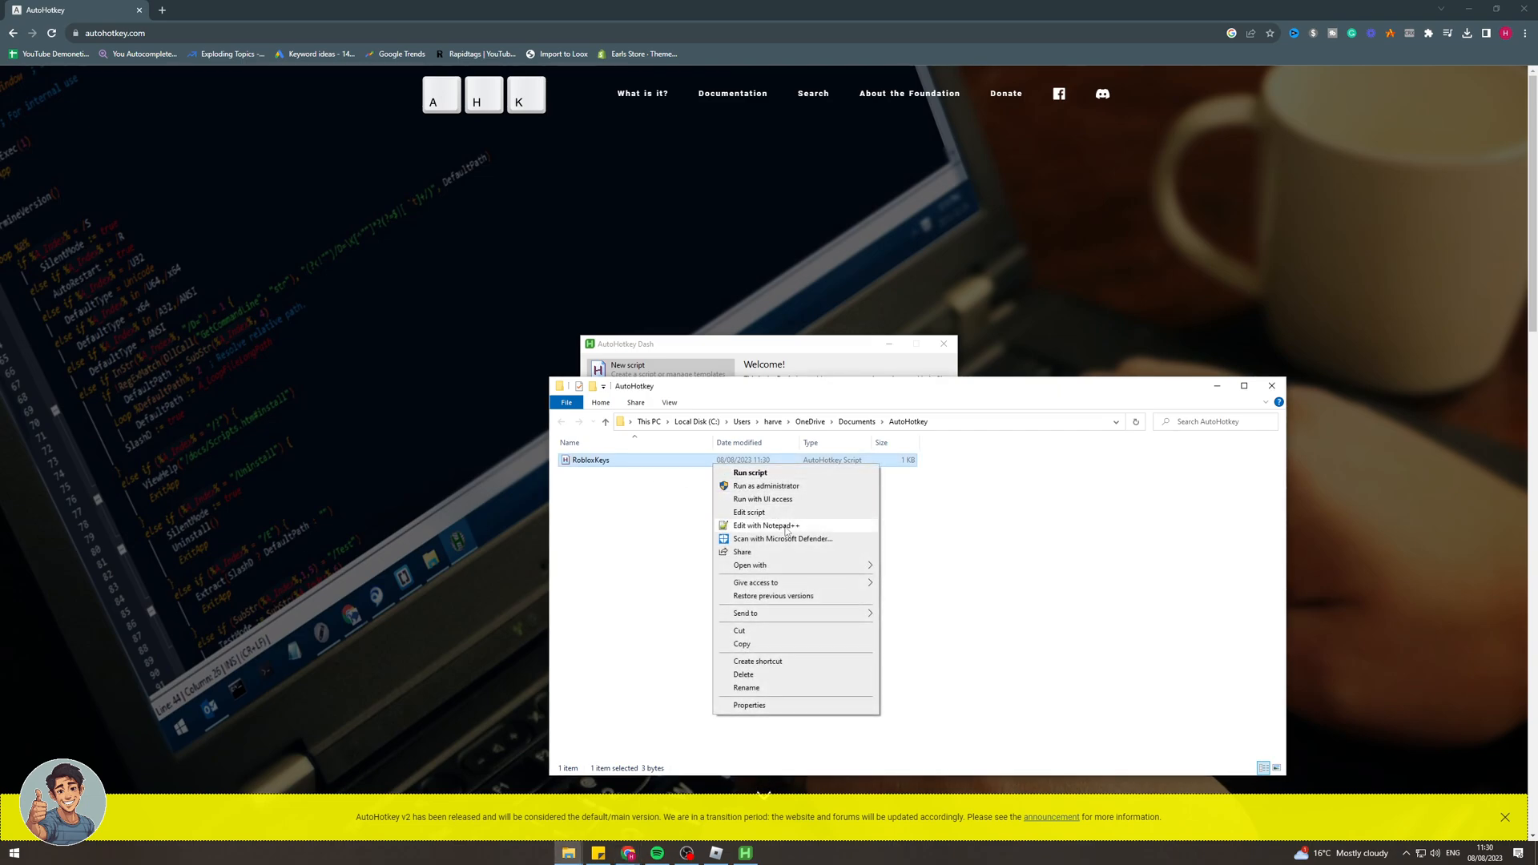
pyautogui.click(765, 525)
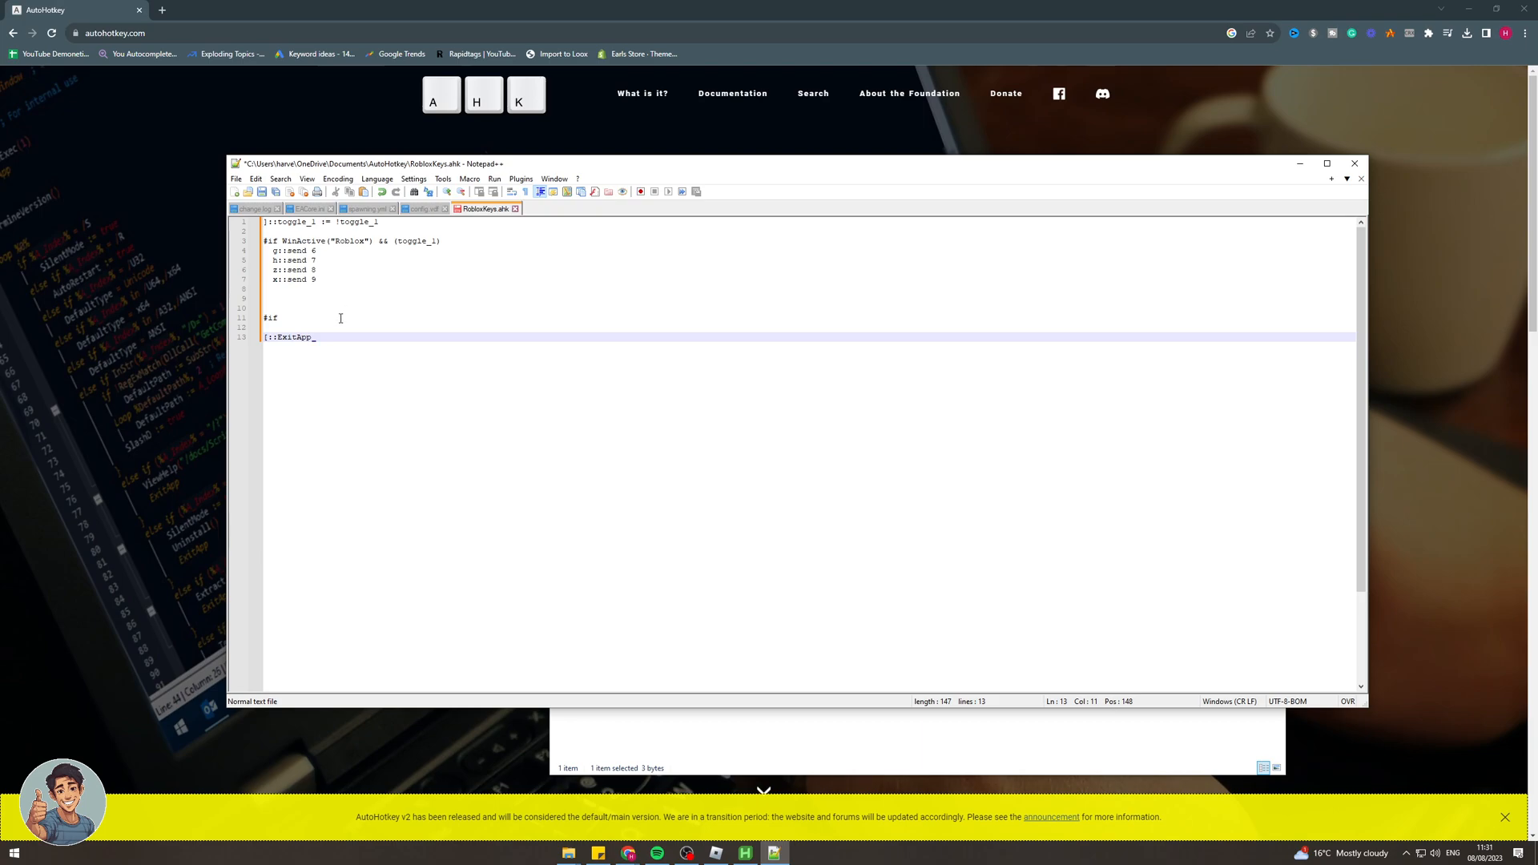
pyautogui.moveTo(392, 298)
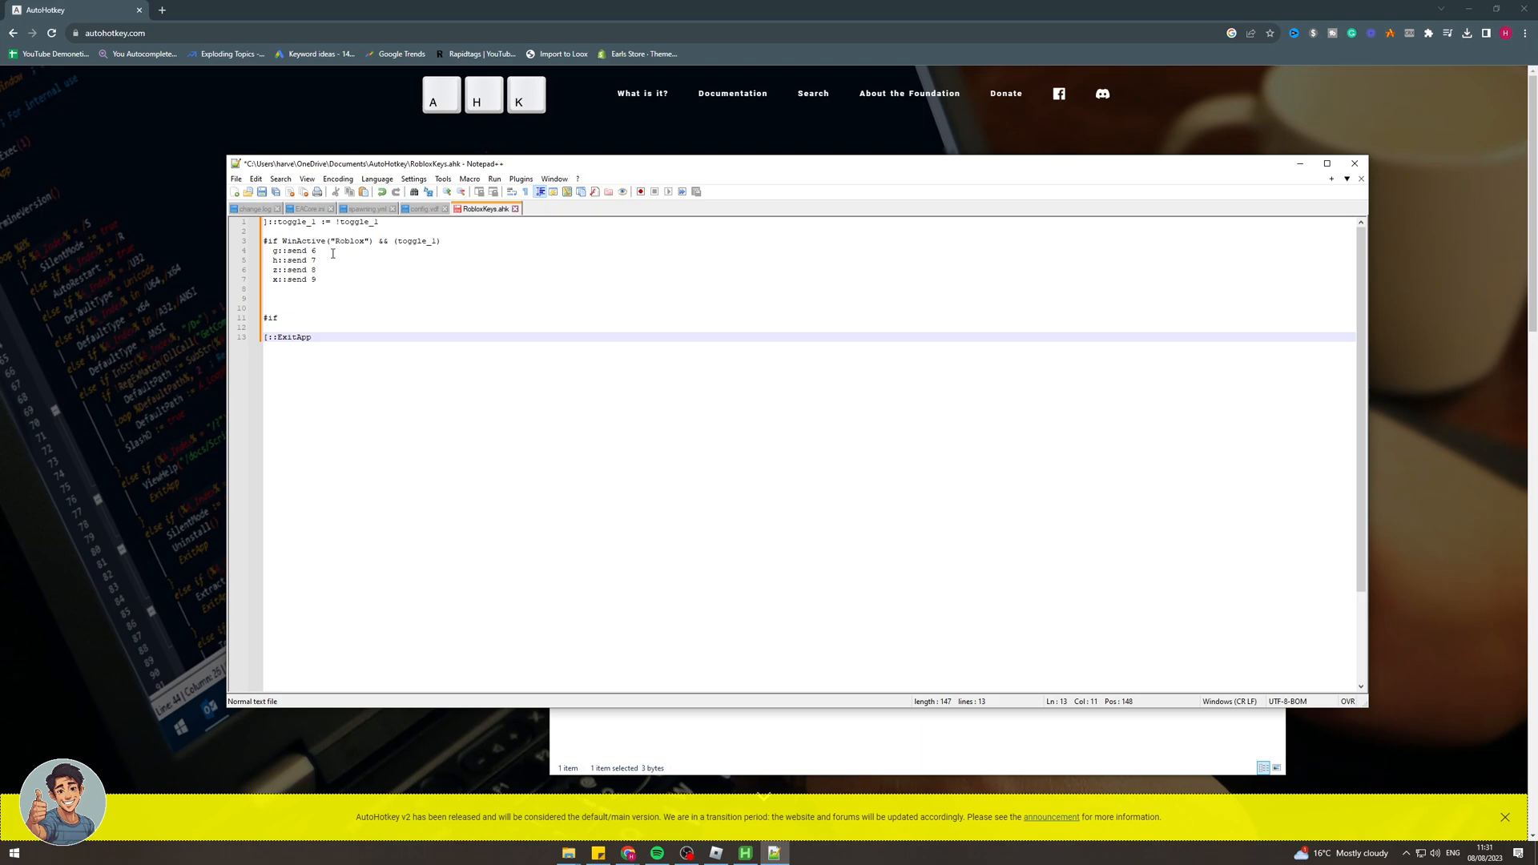
pyautogui.moveTo(336, 268)
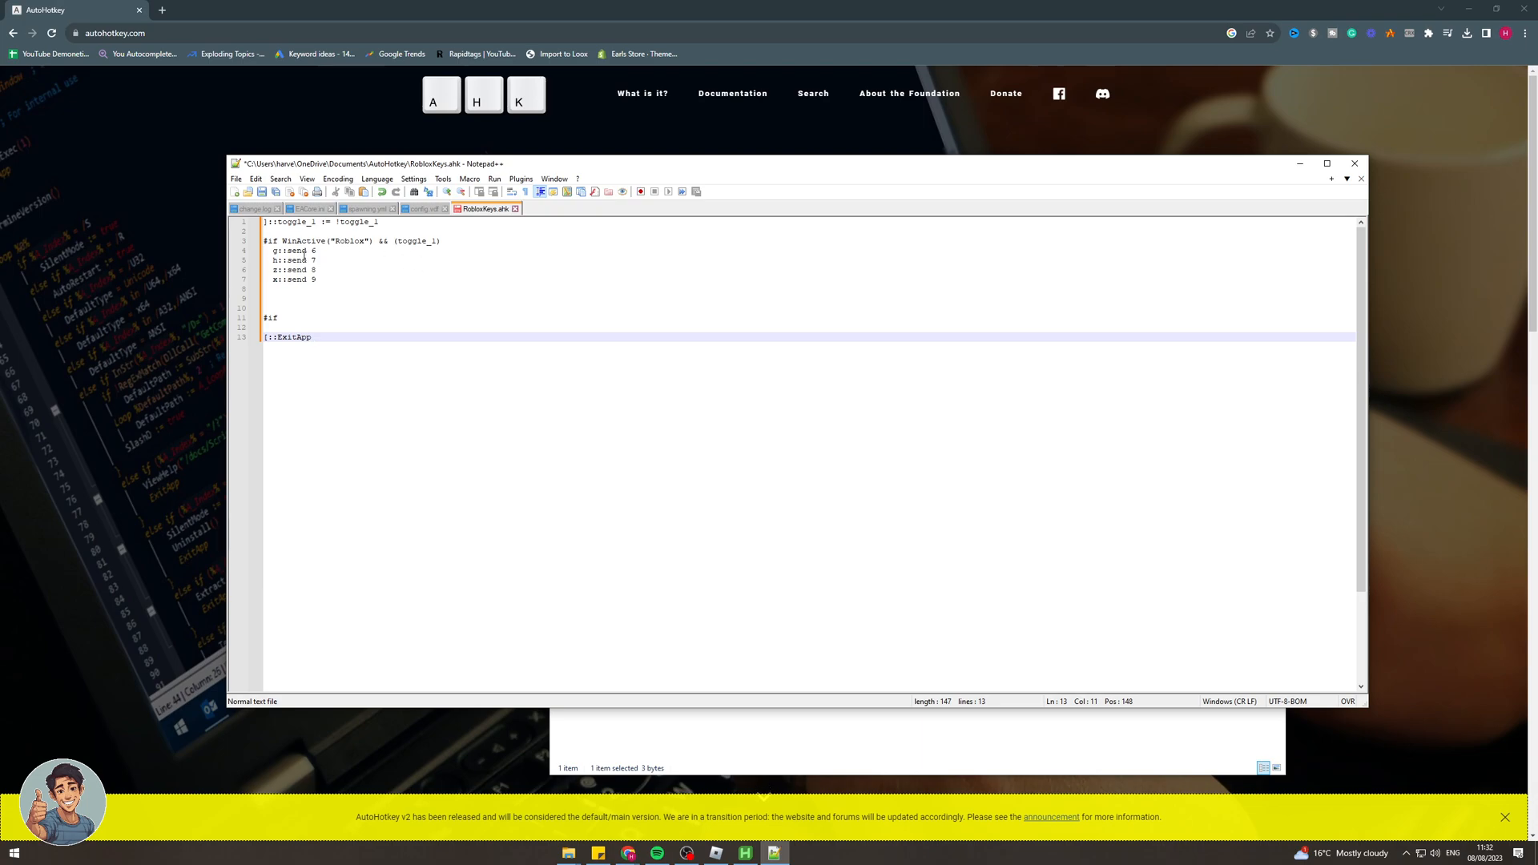
# - Edit the g/h/z/x remap lines sending 6-9 under #If WinActive Roblox, save, and close the editor
pyautogui.click(274, 252)
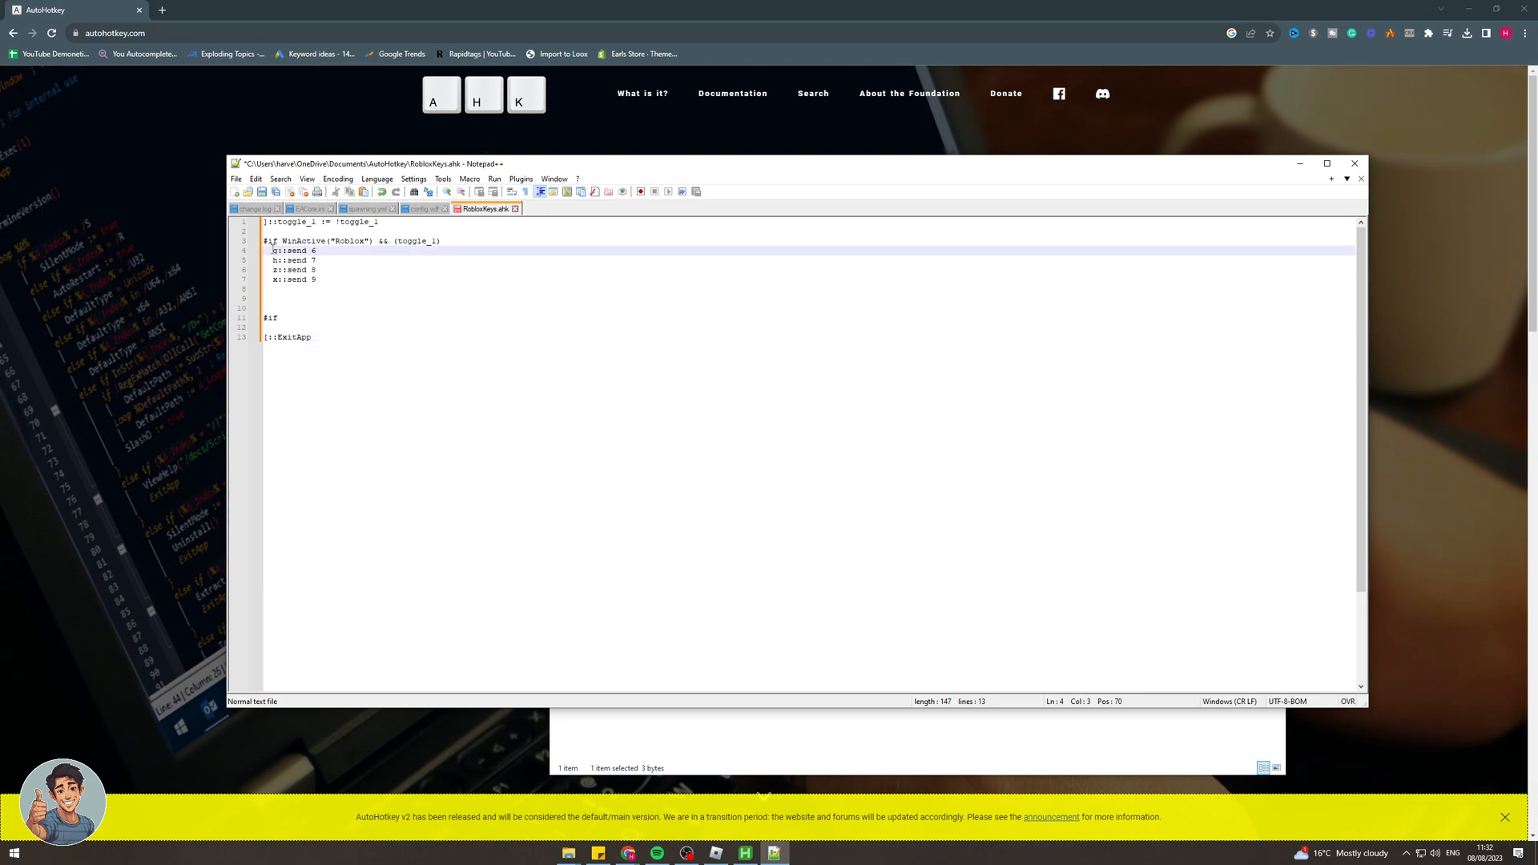
pyautogui.moveTo(274, 251)
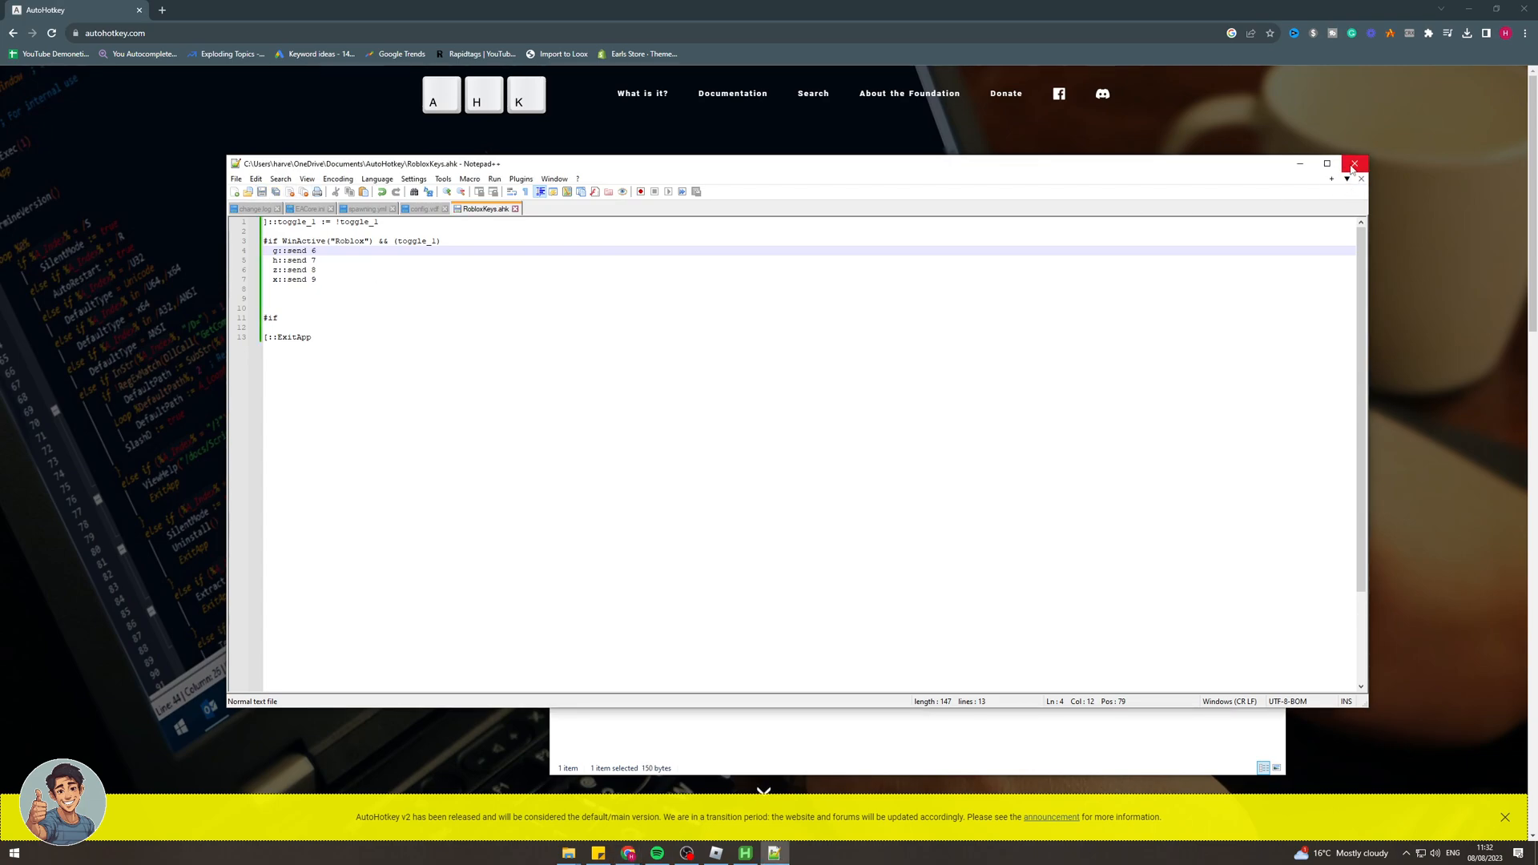
pyautogui.click(1355, 163)
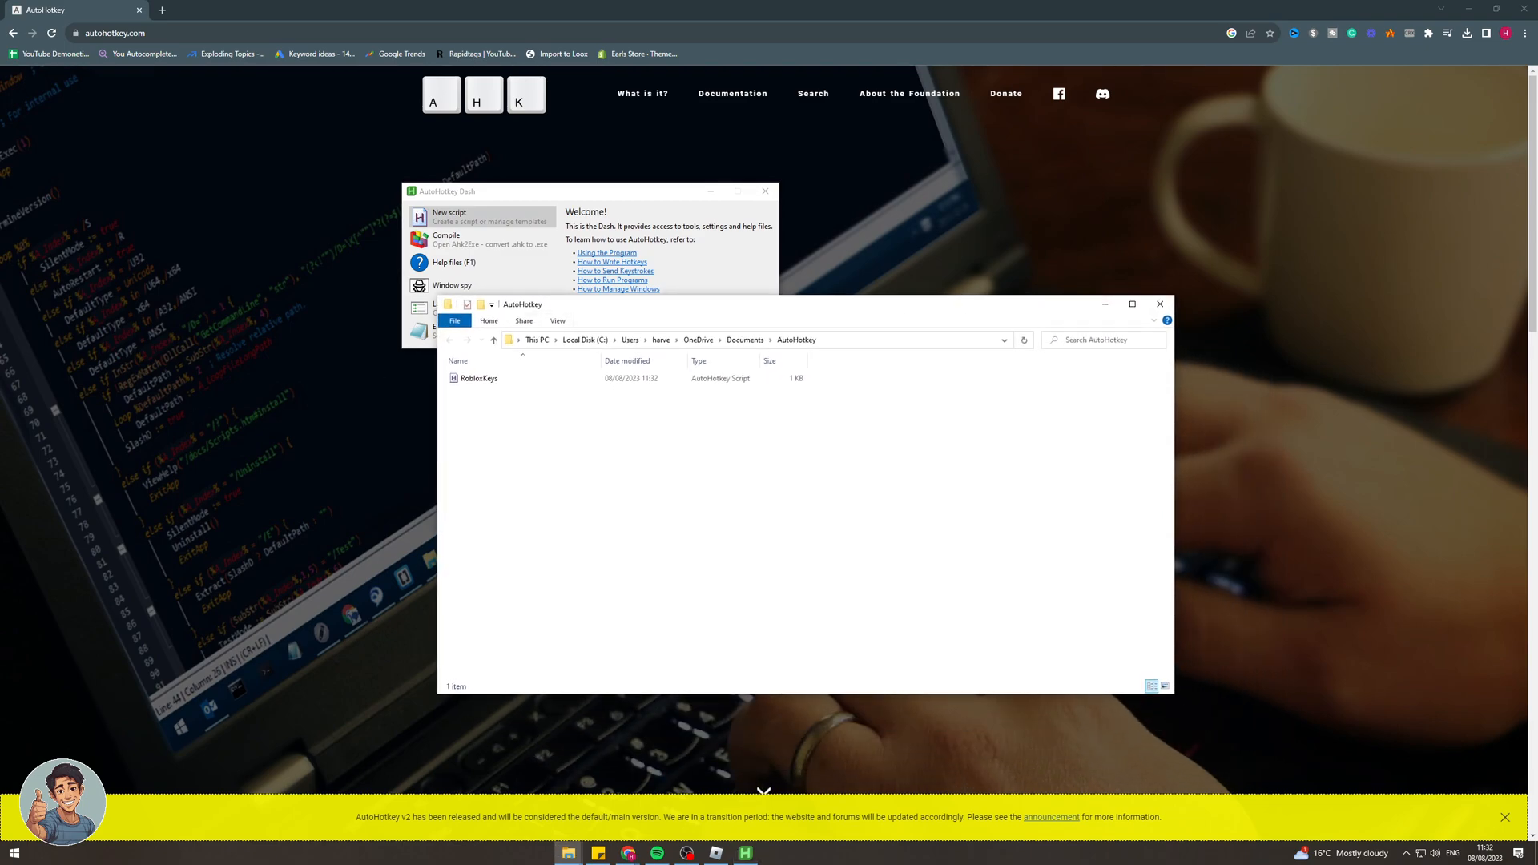
# - Select the saved RobloxKeys script in the AutoHotkey Documents folder
pyautogui.click(479, 378)
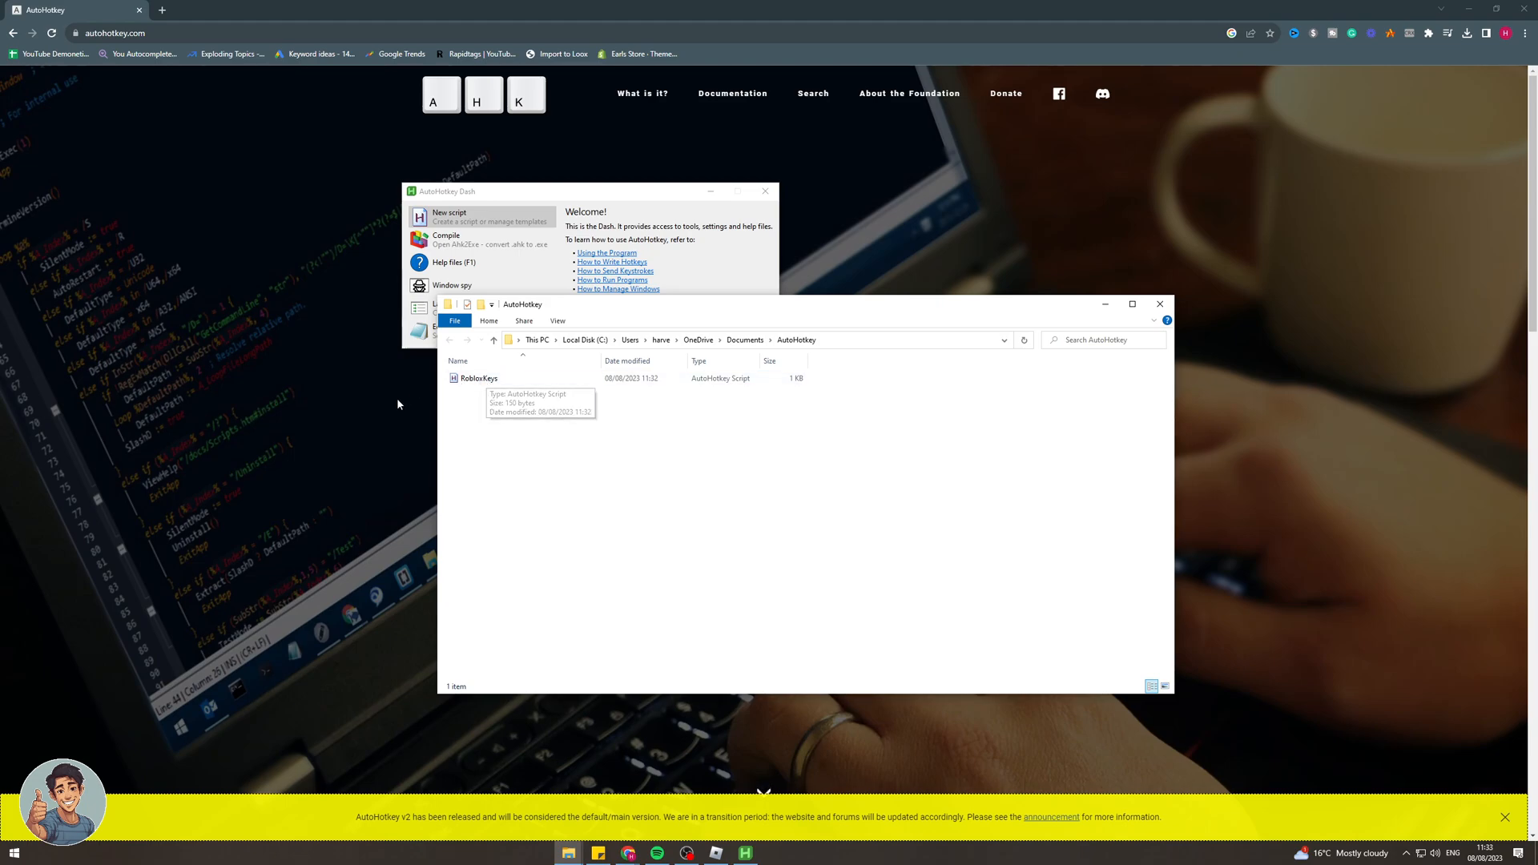
pyautogui.moveTo(589, 377)
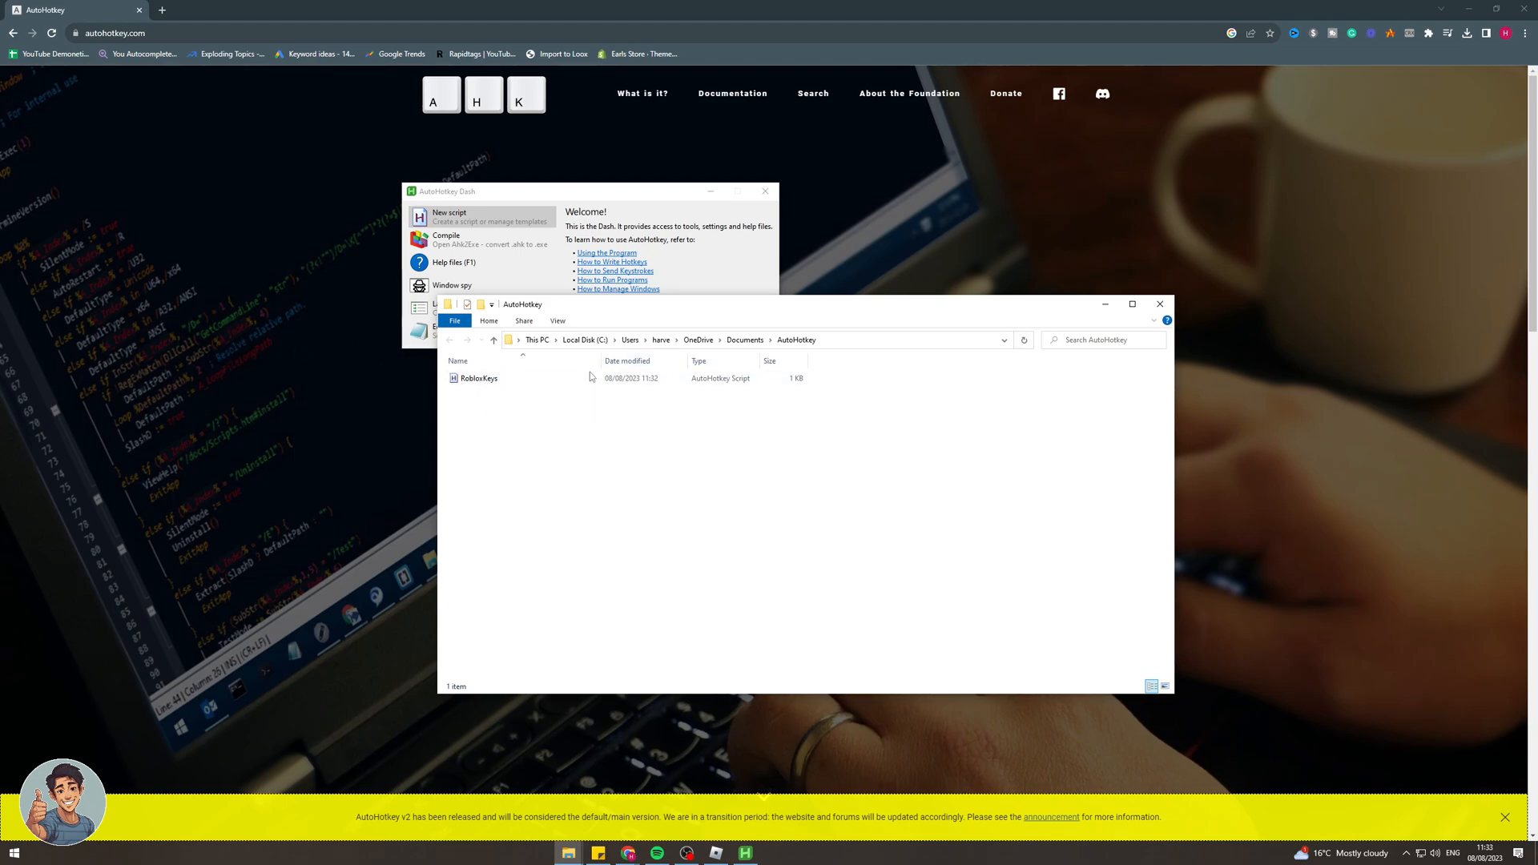
pyautogui.click(477, 378)
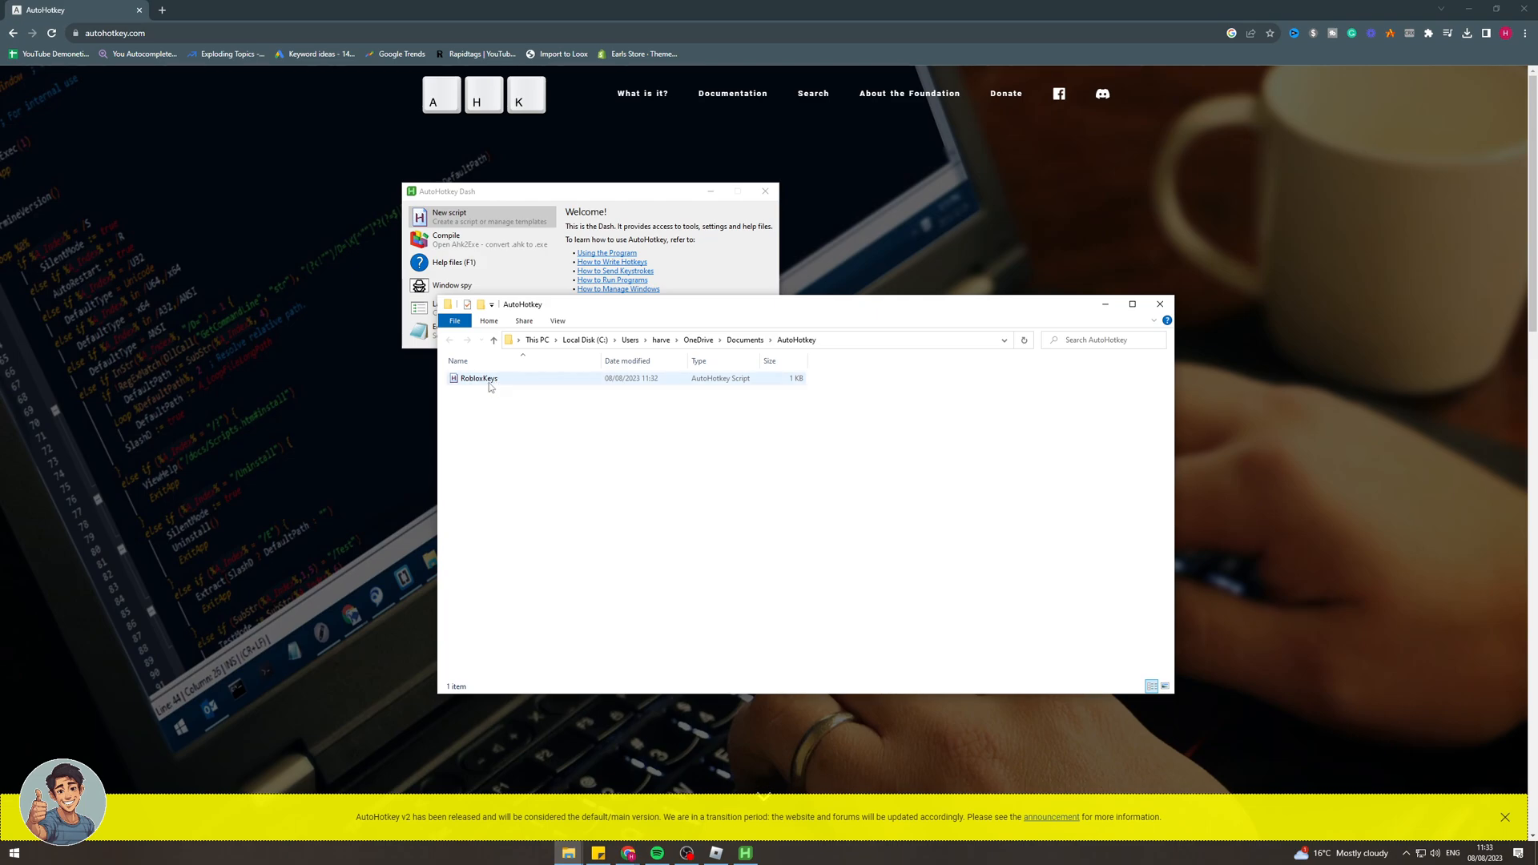
pyautogui.moveTo(478, 379)
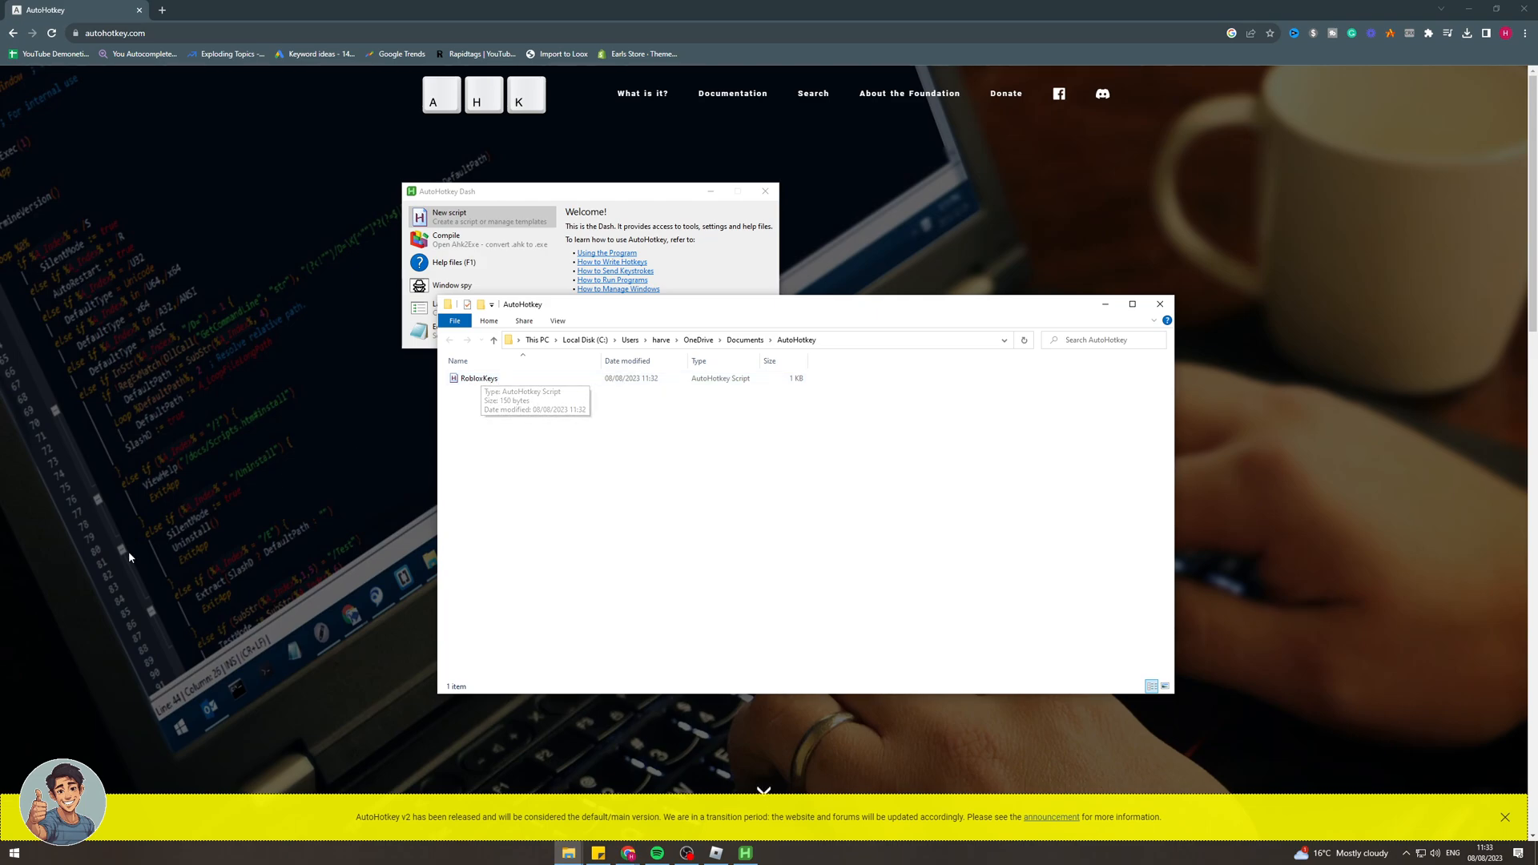